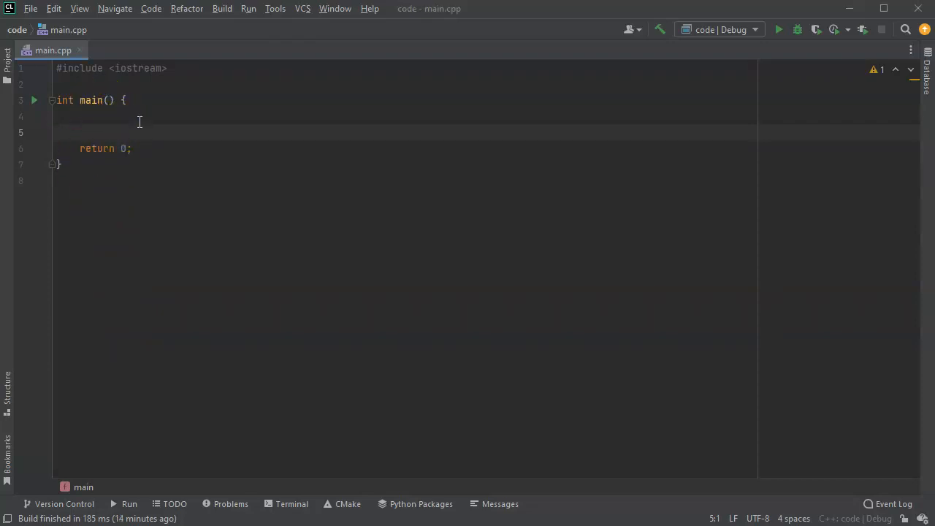
# Write the comment // 5! = 5*4*3*2*1 inside main.
pyautogui.write('//')
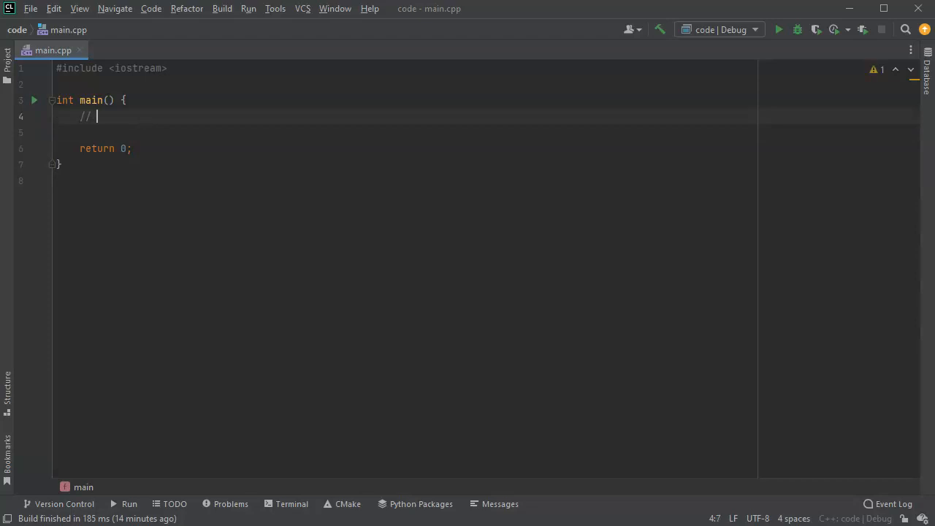
pyautogui.write('5!')
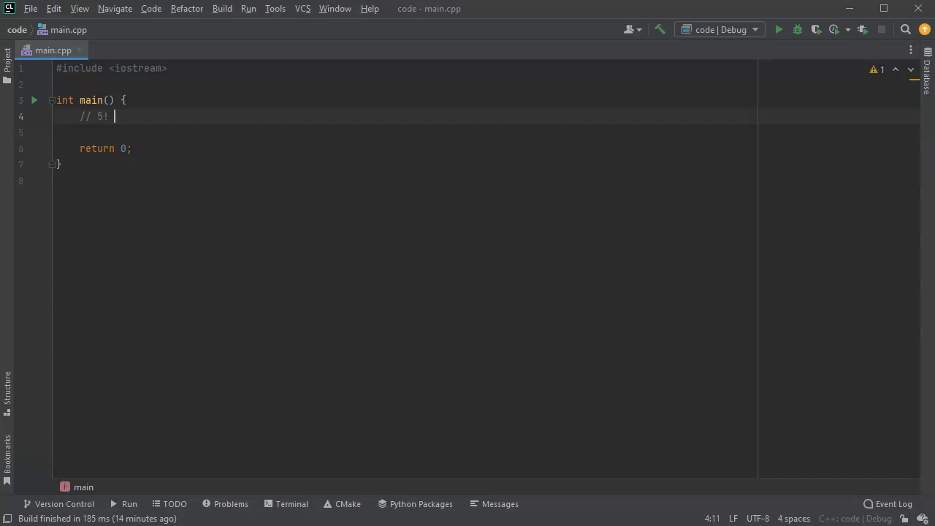
pyautogui.write('= 5')
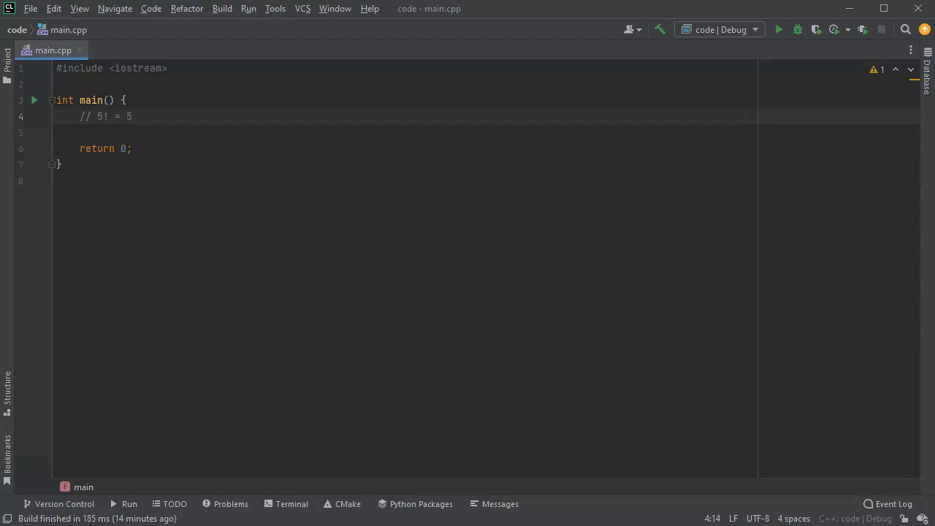
pyautogui.write('*5')
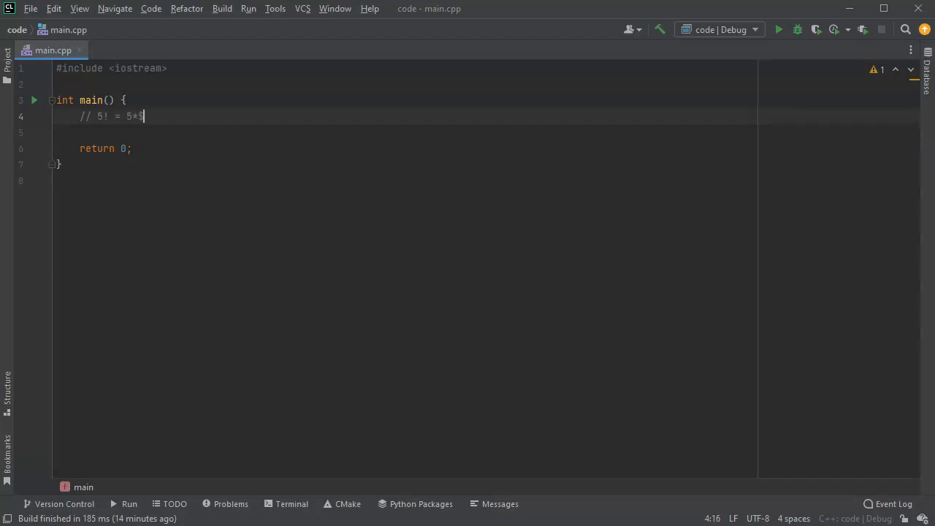
pyautogui.write('4*3*2*1')
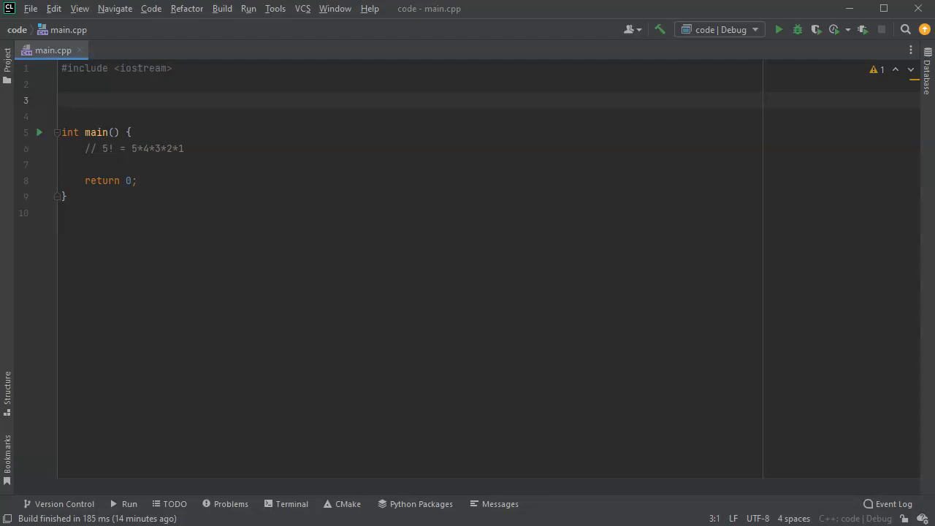
# Declare int factorial(int num) with an empty body above main and begin a comment inside it.
pyautogui.write('i')
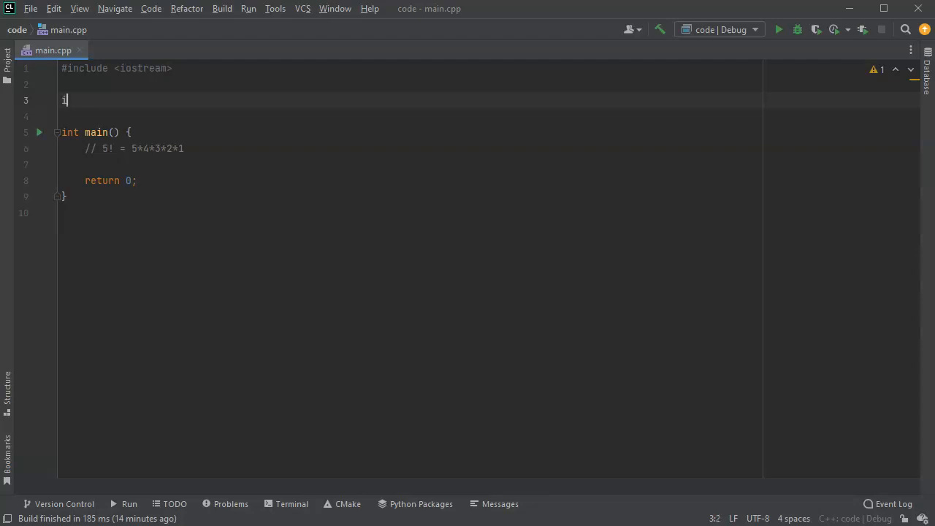
pyautogui.write('nt')
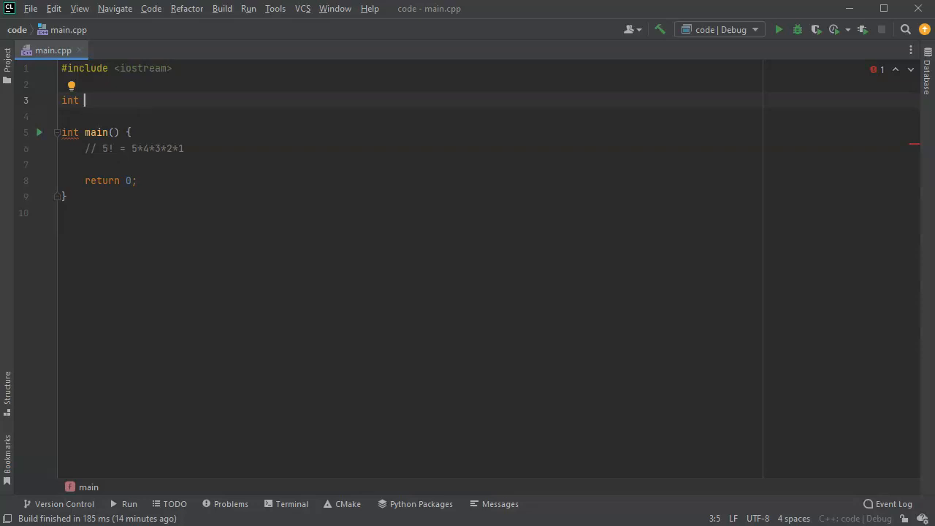
pyautogui.write('factorial')
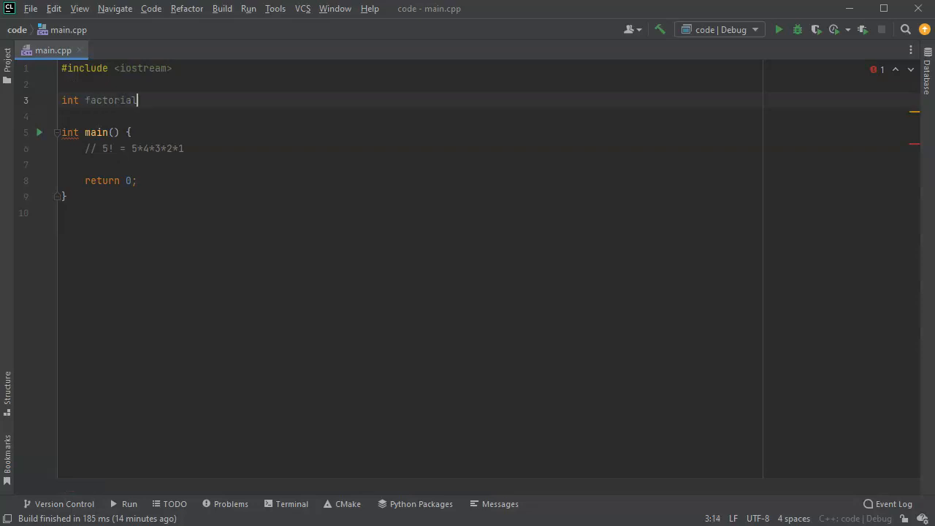
pyautogui.write('(nu')
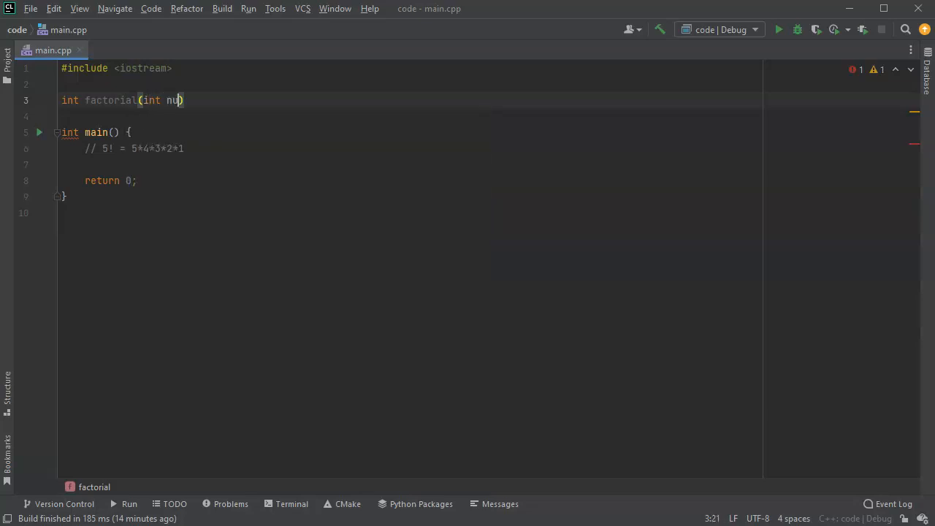
pyautogui.write('m)')
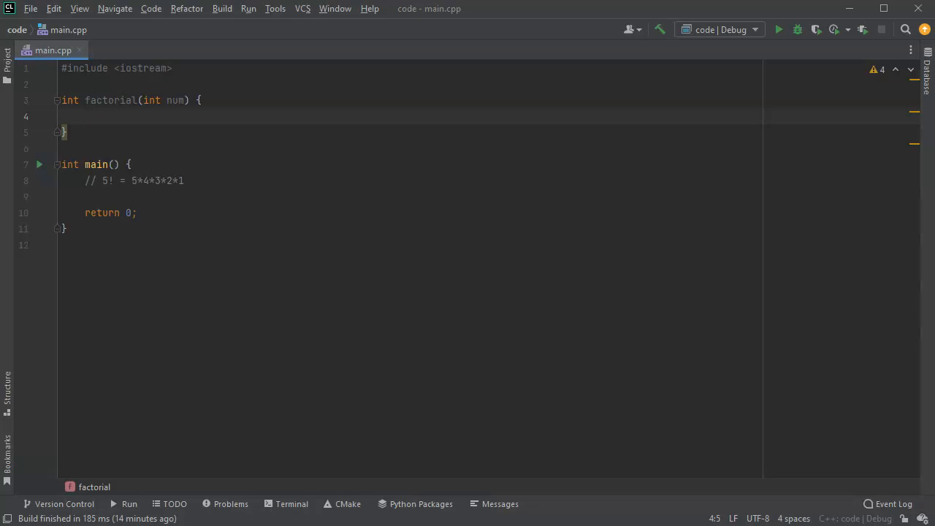
pyautogui.write('// Ba')
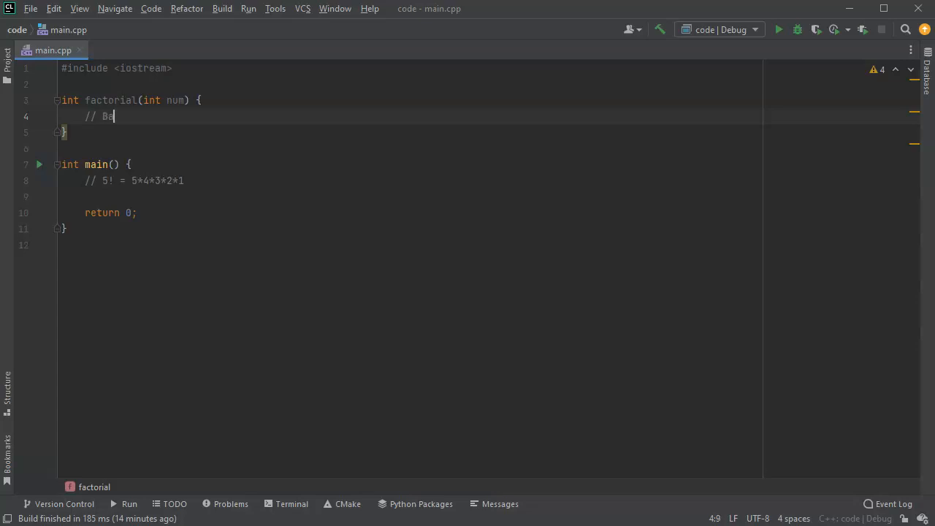
# Finish the // Base Case comment and add if (num < 2) return 1; below it.
pyautogui.write('se Case')
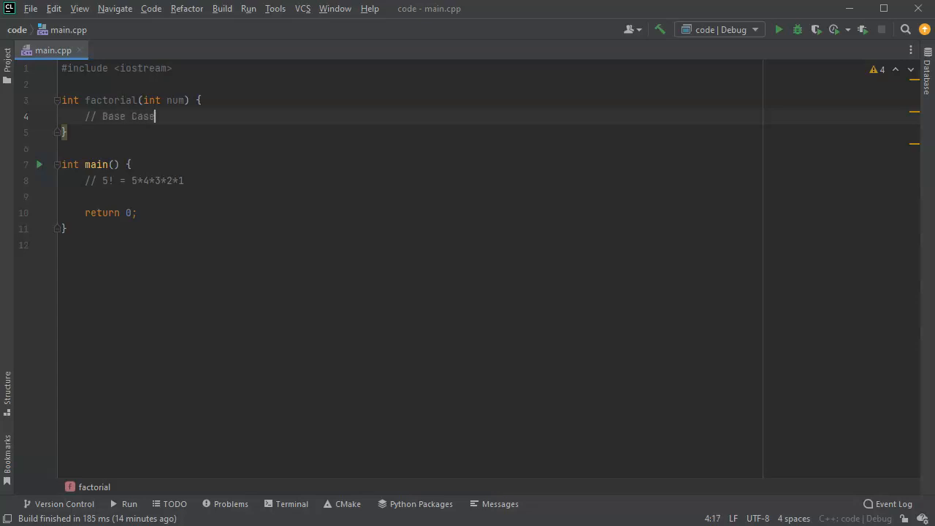
pyautogui.press('Return')
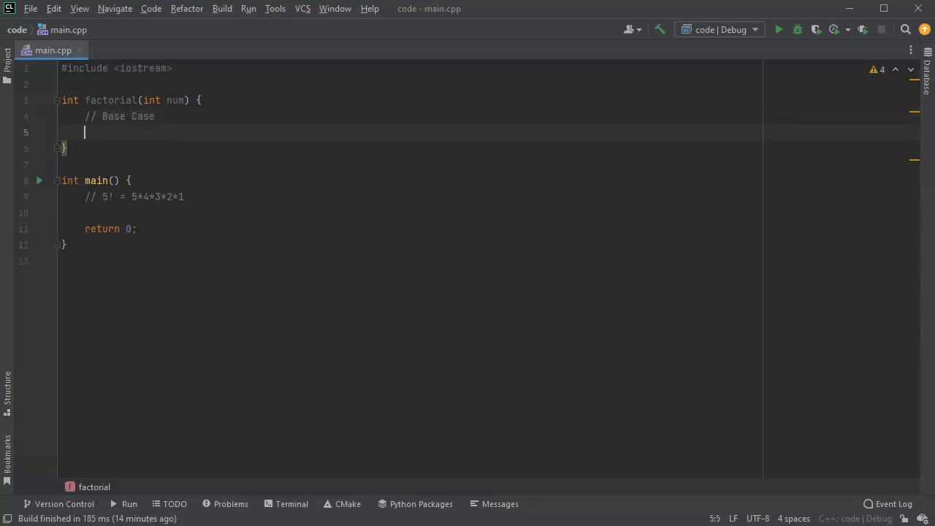
pyautogui.write('if (')
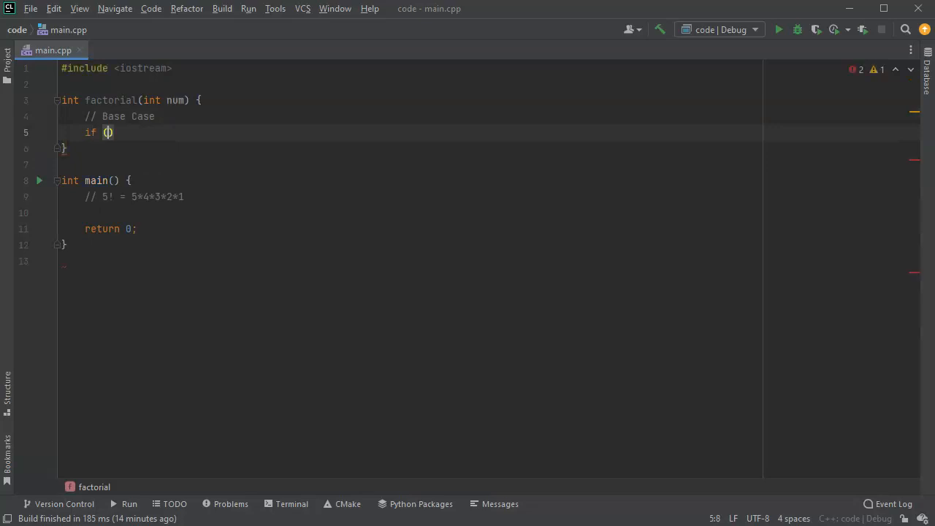
pyautogui.write('num')
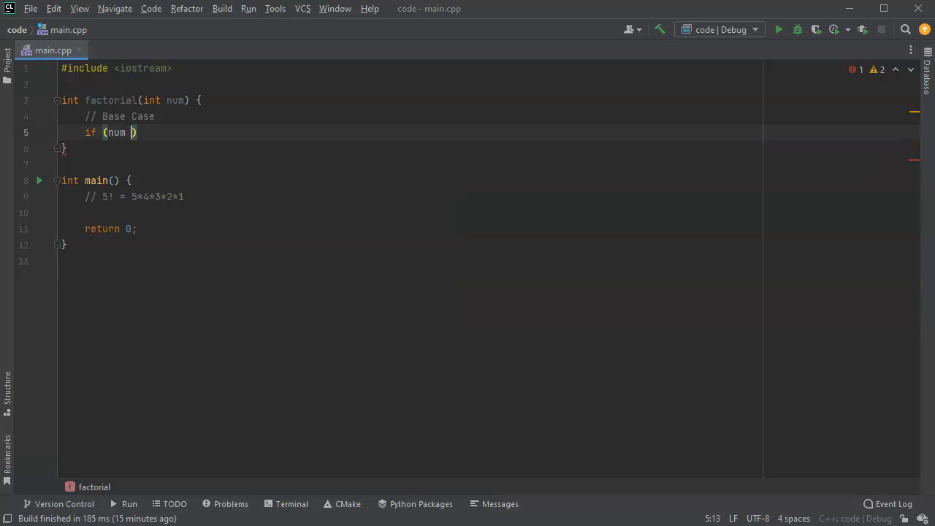
pyautogui.write('< 2')
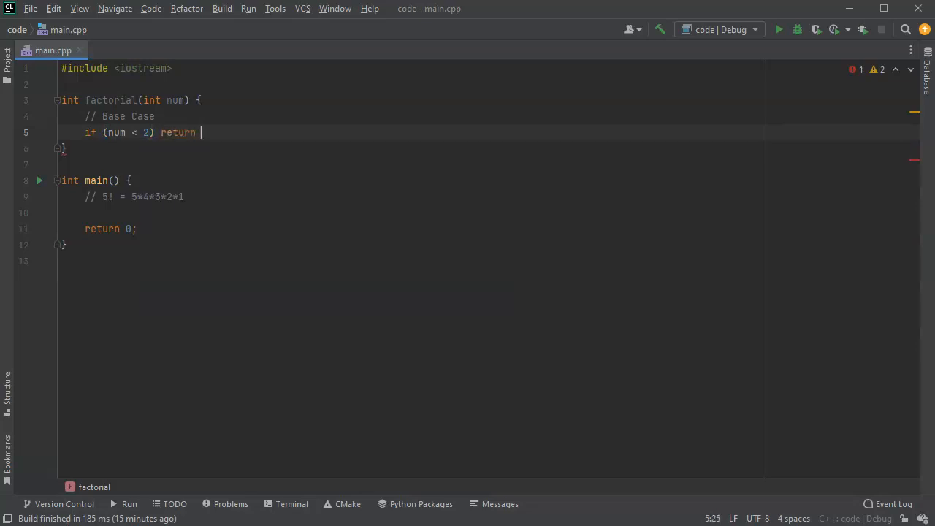
pyautogui.write('1')
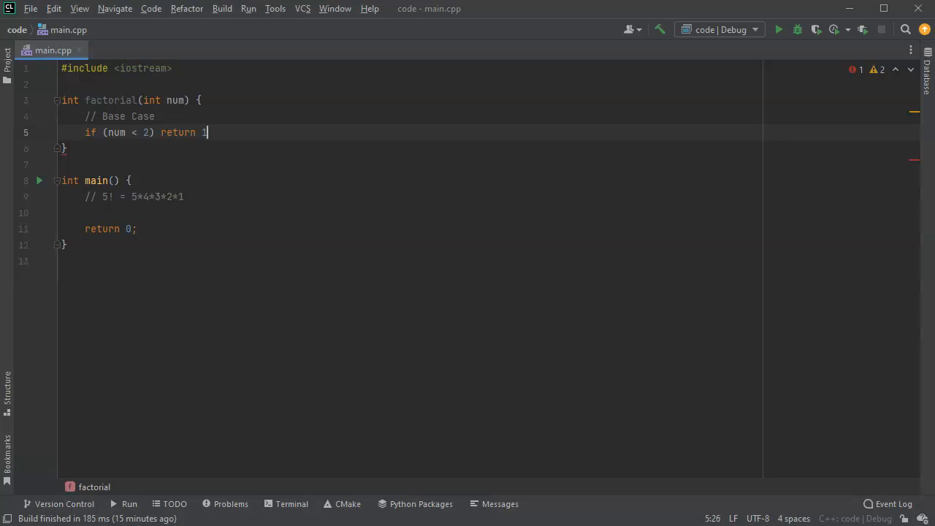
pyautogui.write(';')
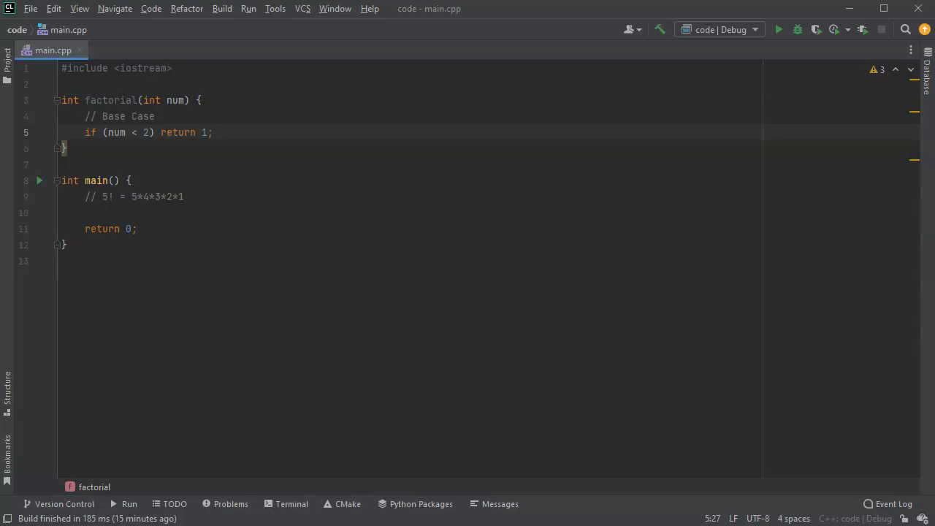
pyautogui.press('enter')
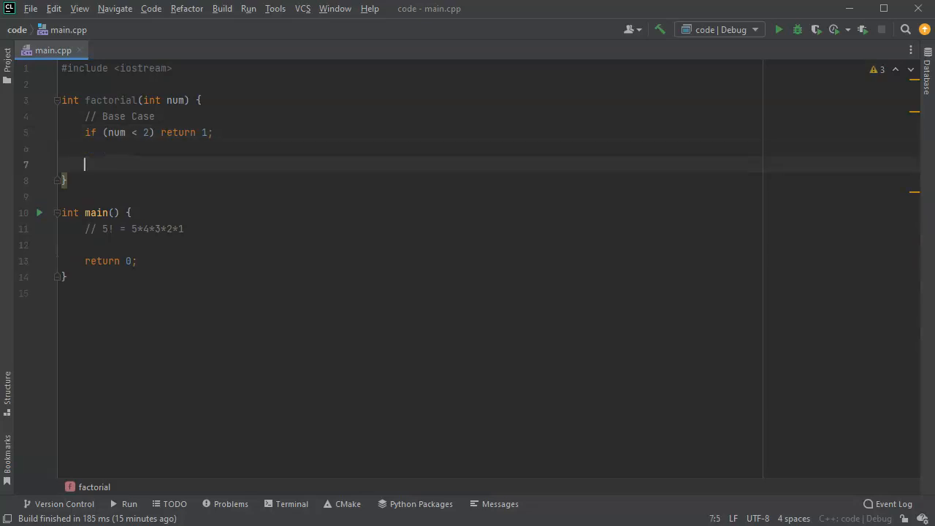
# Add a // Recursive Case comment, glancing at the 4*3*2*1 part of main's comment.
pyautogui.write('//')
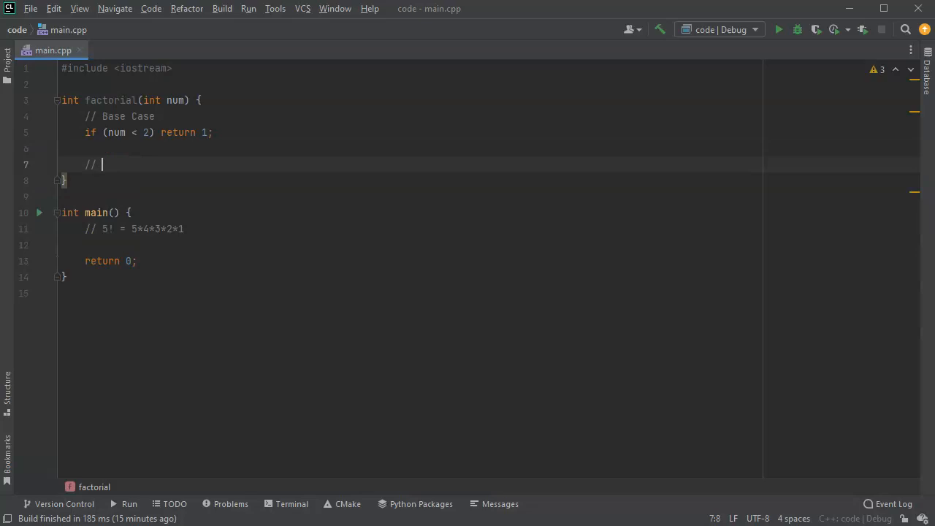
pyautogui.write('Recursive Case')
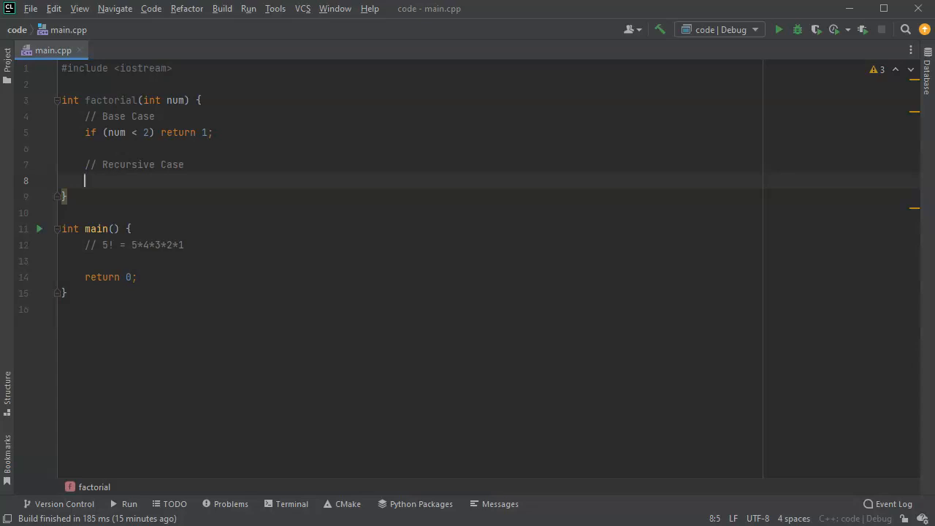
pyautogui.moveTo(137, 266)
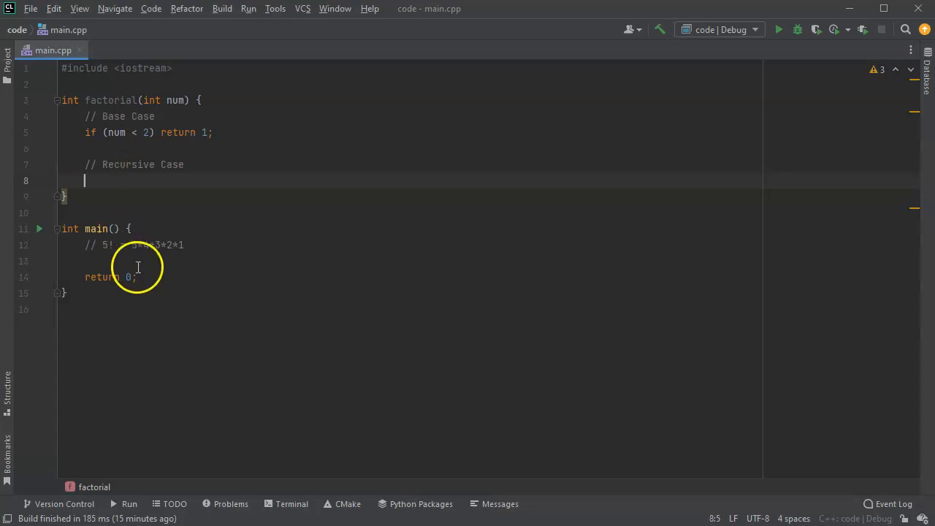
pyautogui.click(140, 246)
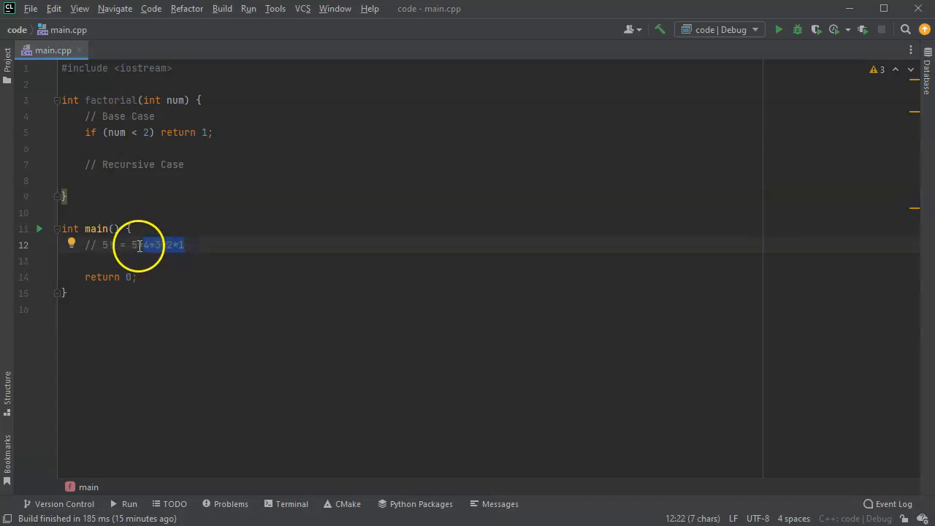
pyautogui.click(85, 182)
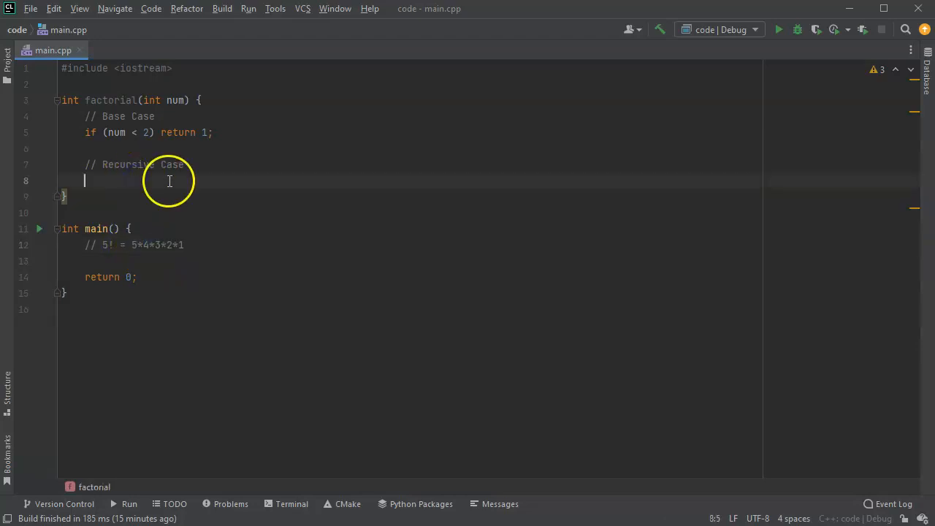
# Write return num * factorial(num - 1) as the recursive case.
pyautogui.write('reutrn')
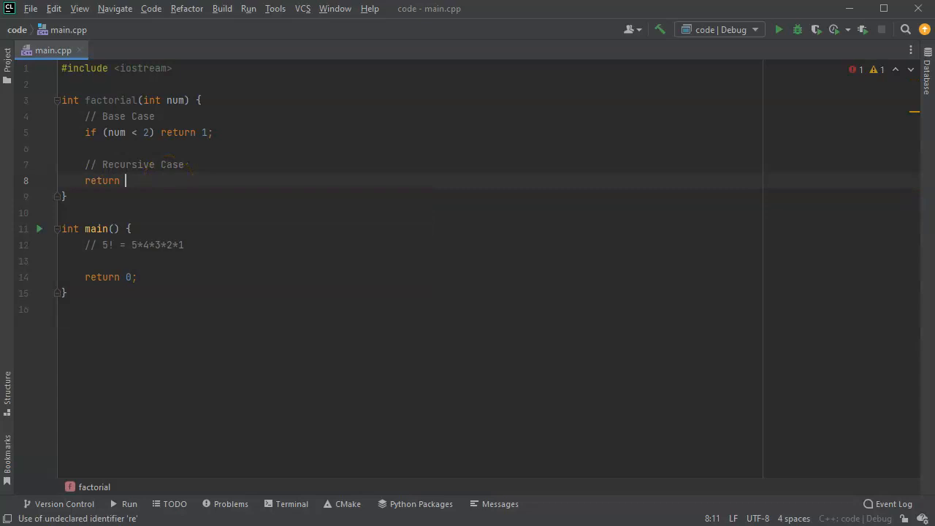
pyautogui.write('num')
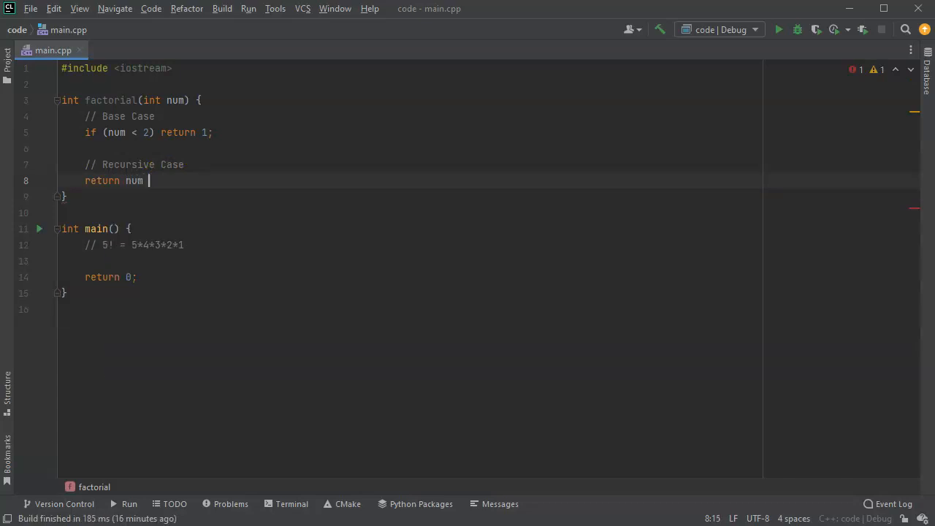
pyautogui.write('*')
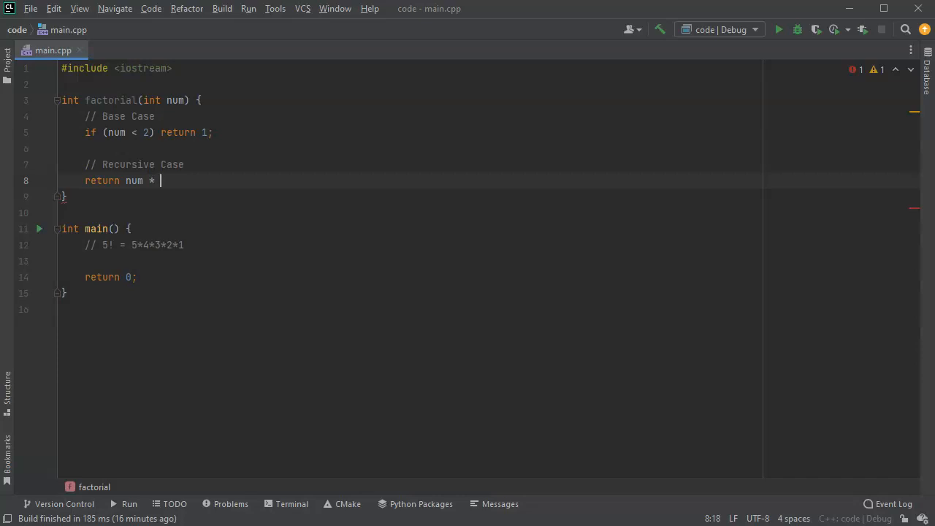
pyautogui.write('factorial')
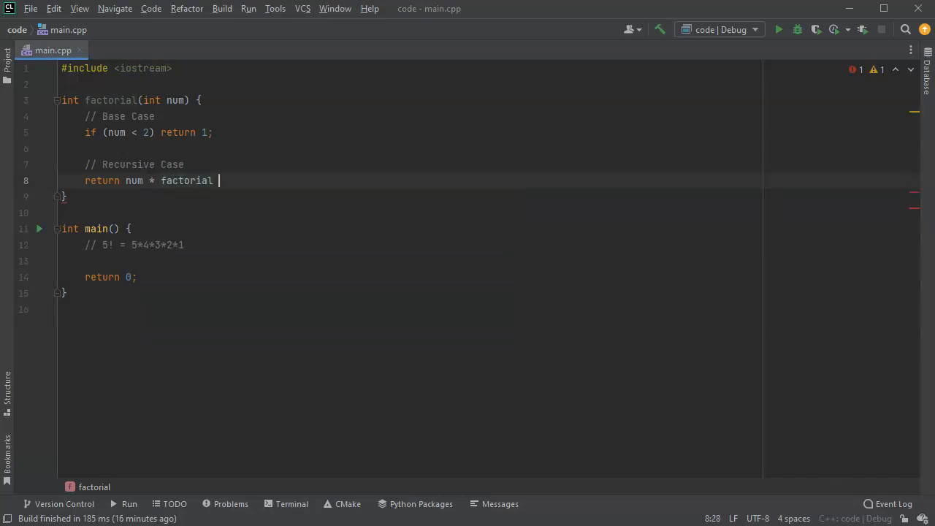
pyautogui.write('()')
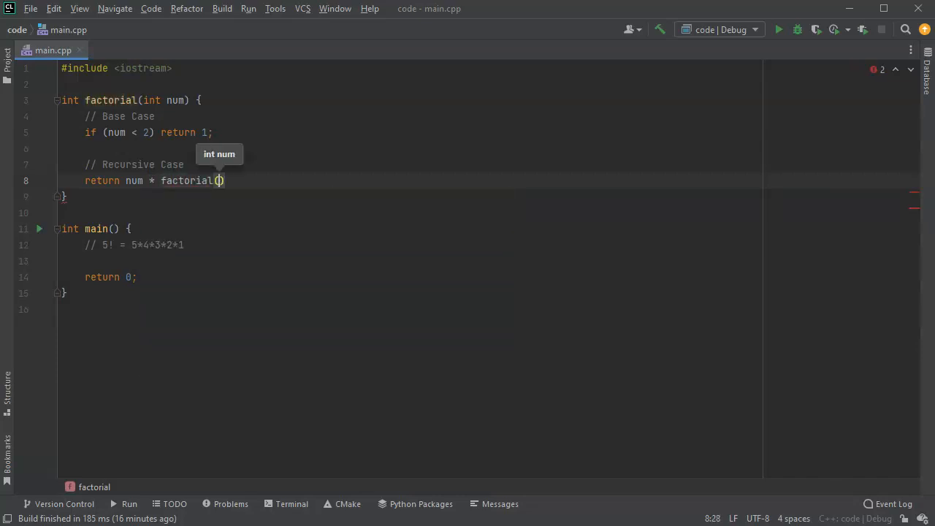
pyautogui.write('num - 1')
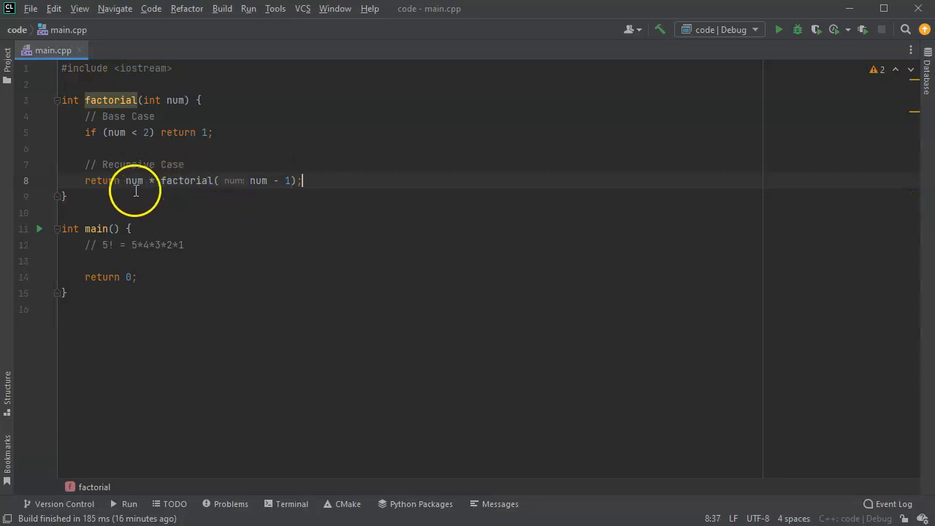
pyautogui.moveTo(172, 95)
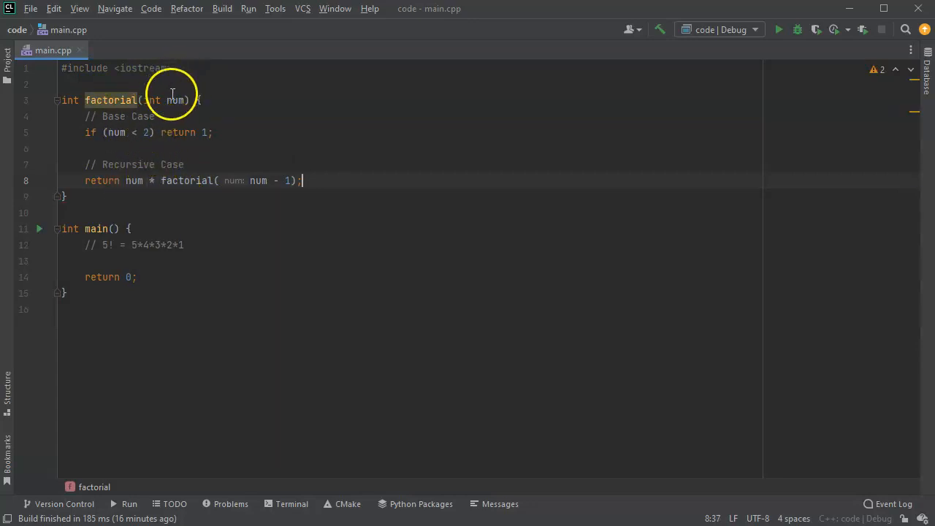
pyautogui.moveTo(139, 131)
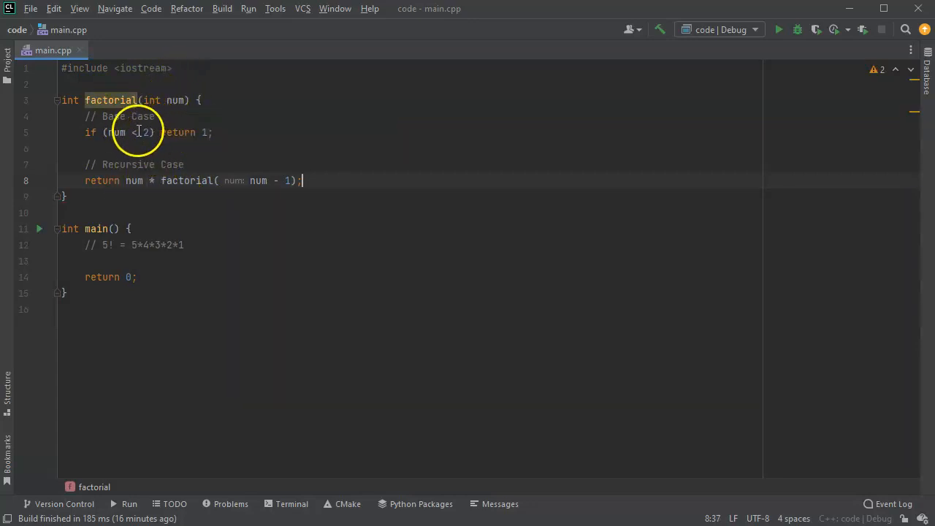
pyautogui.moveTo(153, 149)
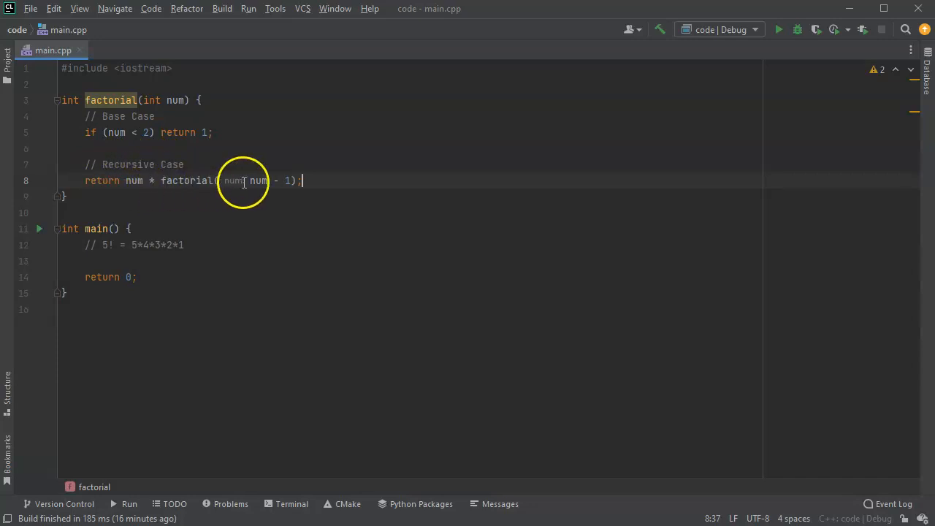
pyautogui.moveTo(353, 173)
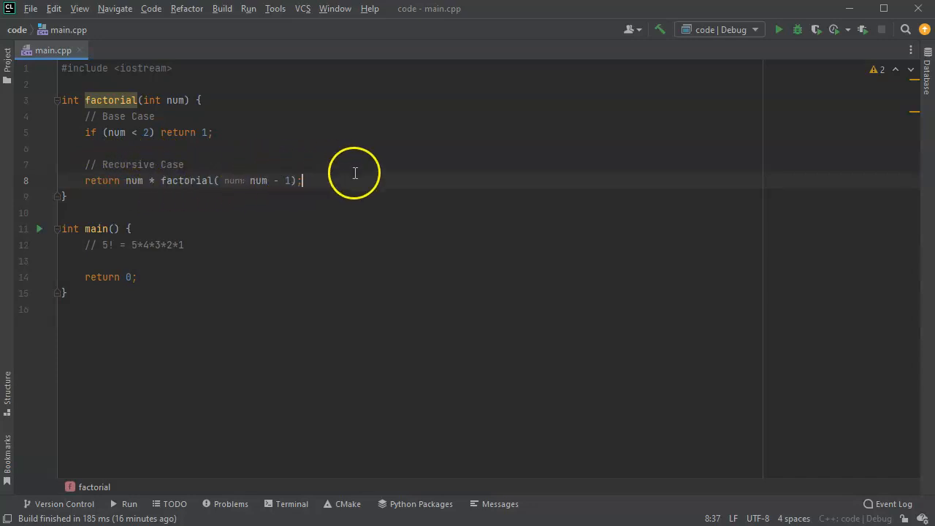
pyautogui.moveTo(153, 114)
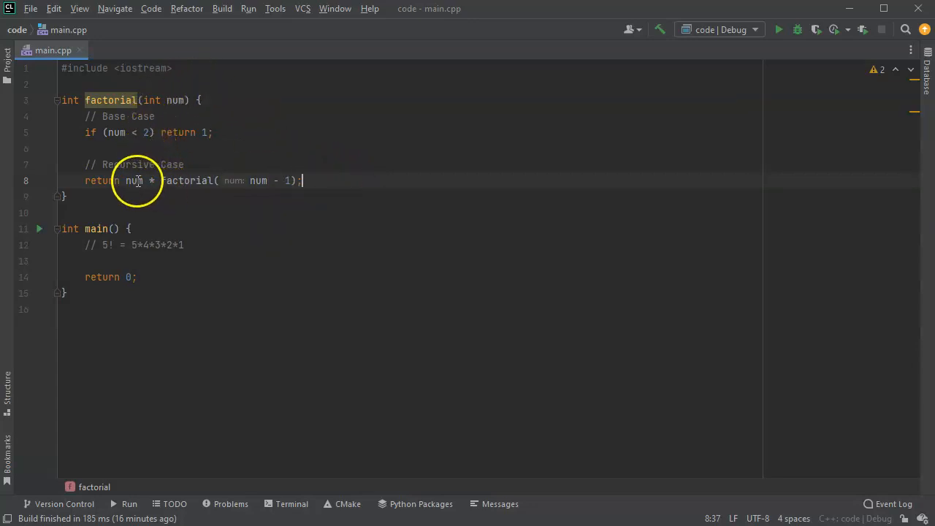
pyautogui.moveTo(252, 206)
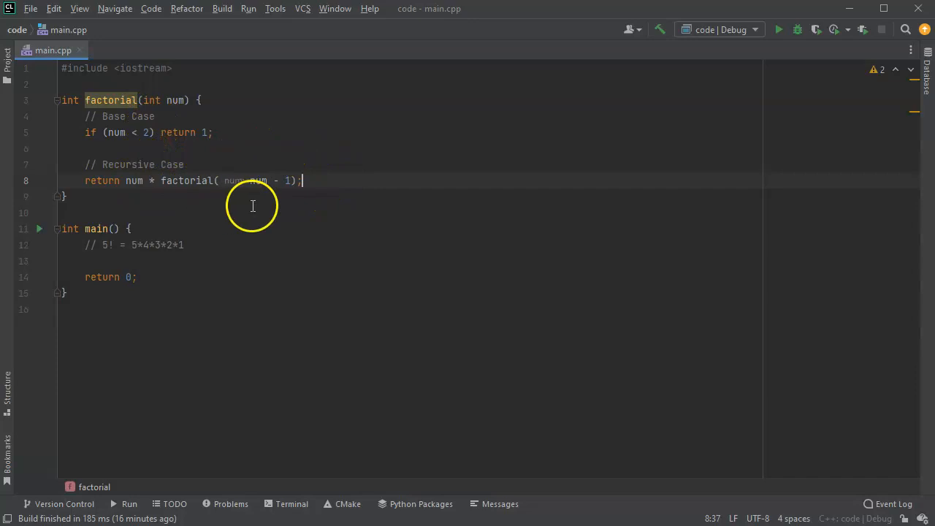
pyautogui.moveTo(292, 150)
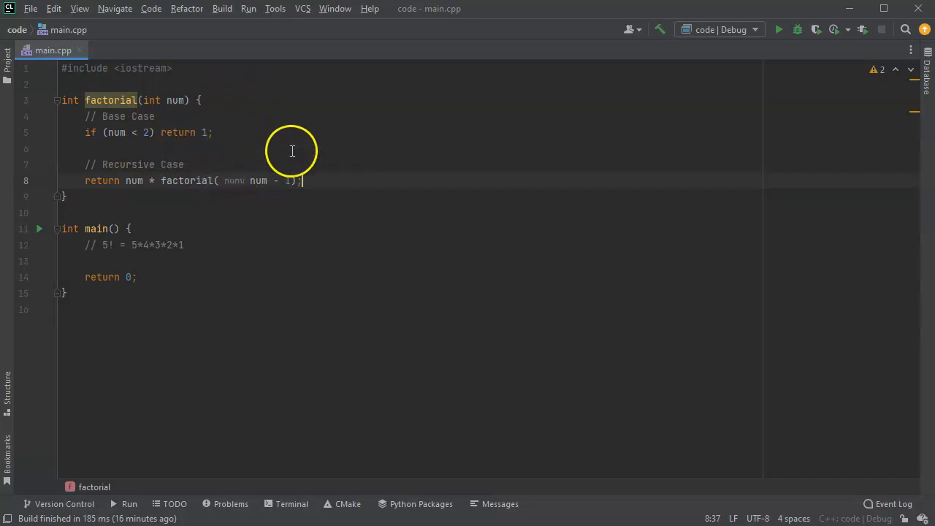
pyautogui.moveTo(170, 76)
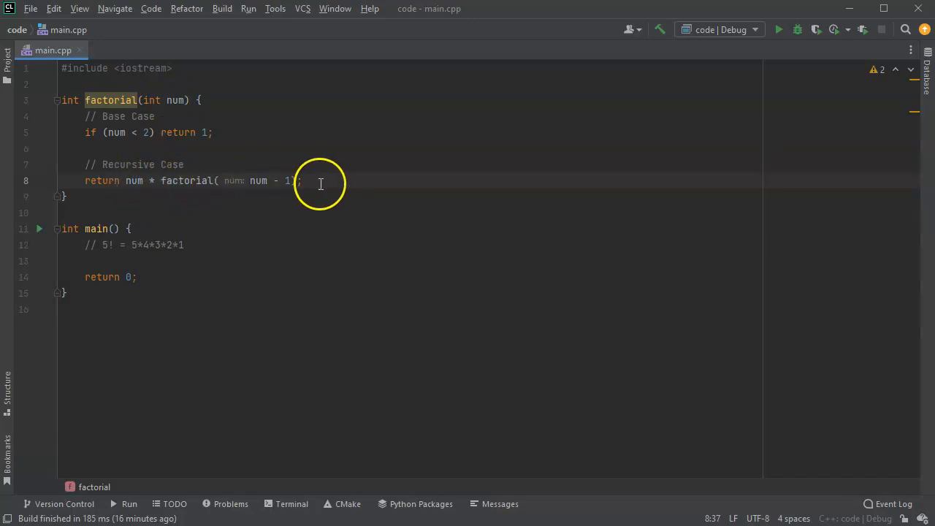
pyautogui.moveTo(149, 137)
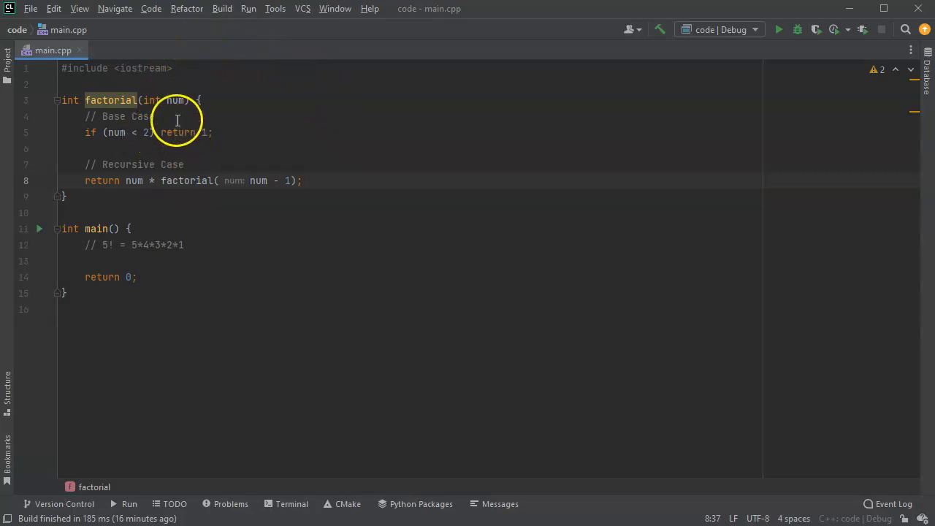
pyautogui.moveTo(168, 181)
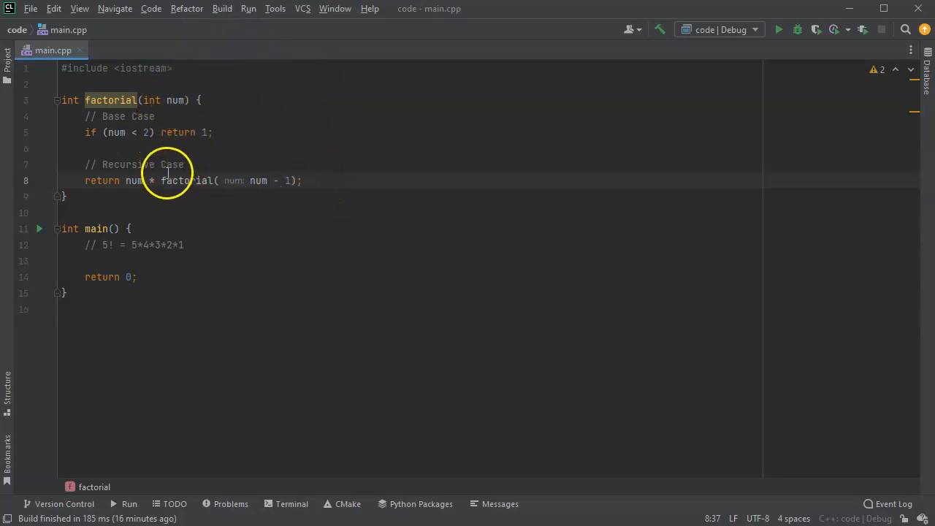
pyautogui.moveTo(158, 150)
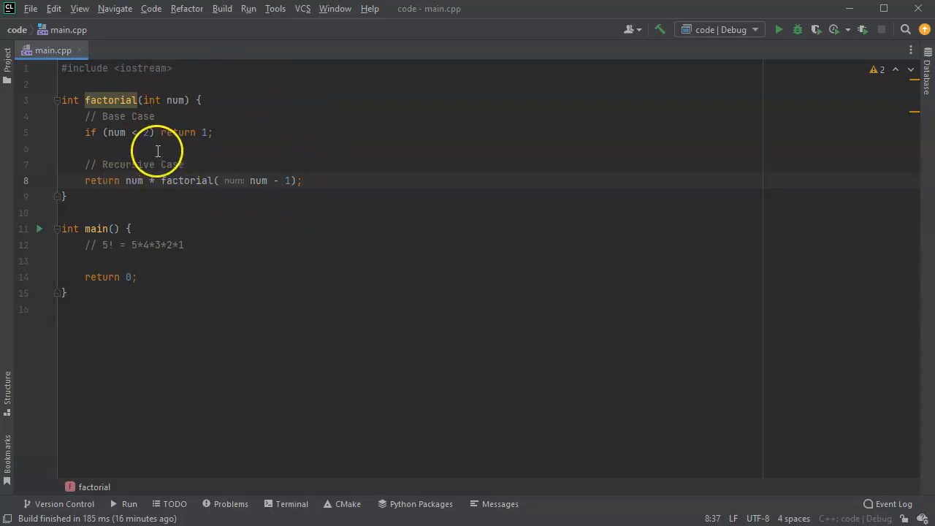
pyautogui.moveTo(124, 181)
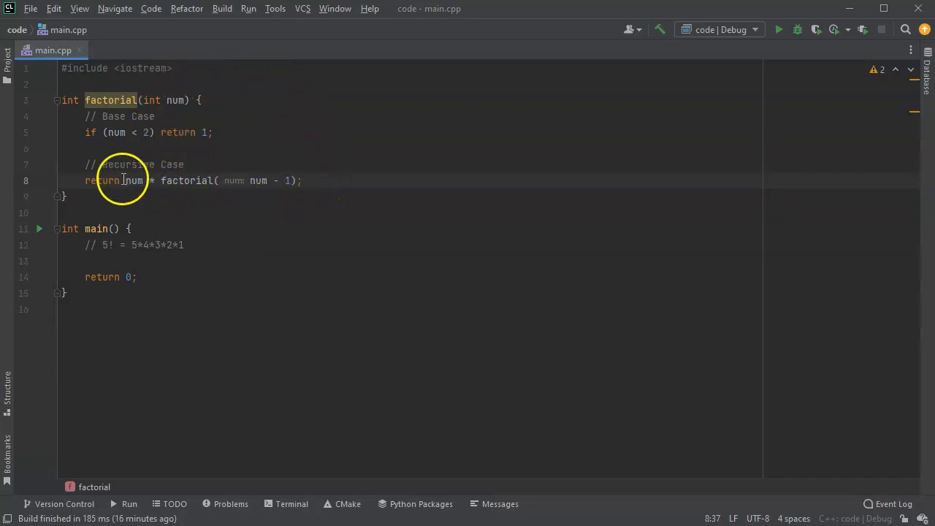
pyautogui.moveTo(187, 181)
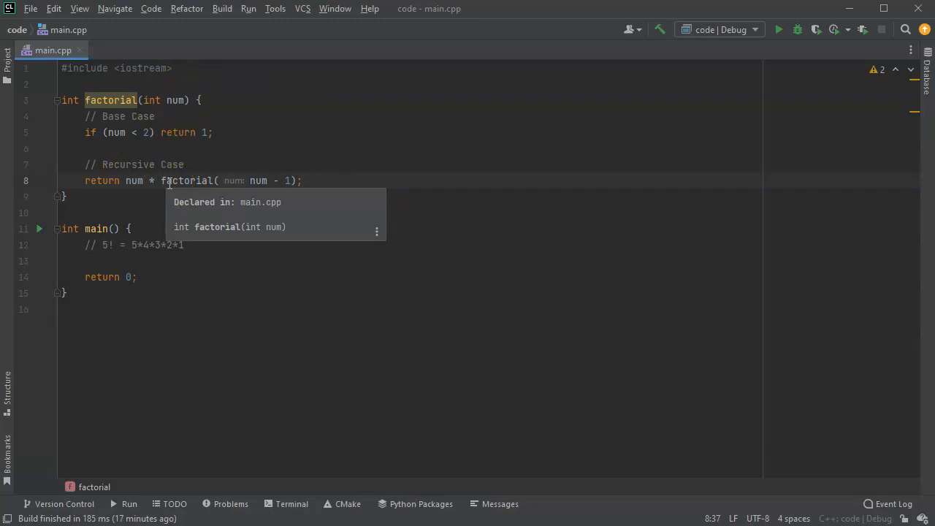
pyautogui.moveTo(167, 182)
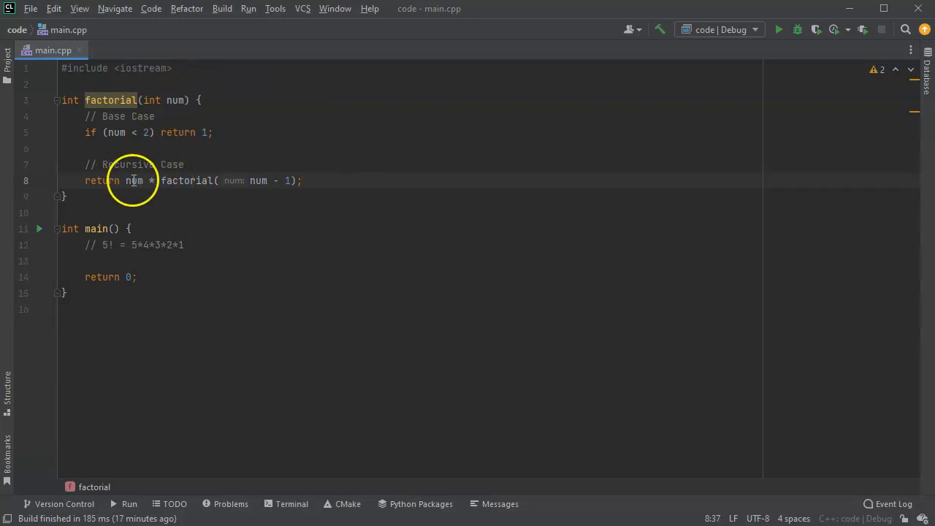
pyautogui.moveTo(204, 196)
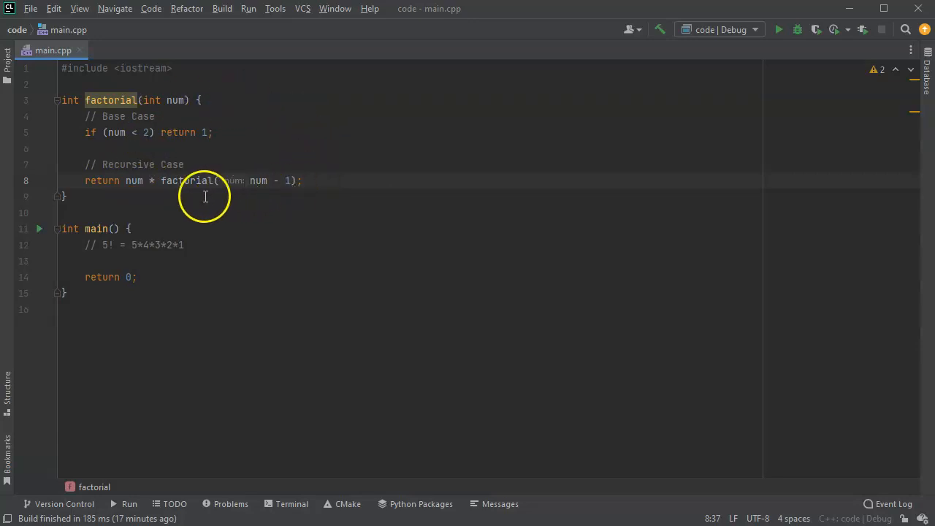
pyautogui.moveTo(131, 181)
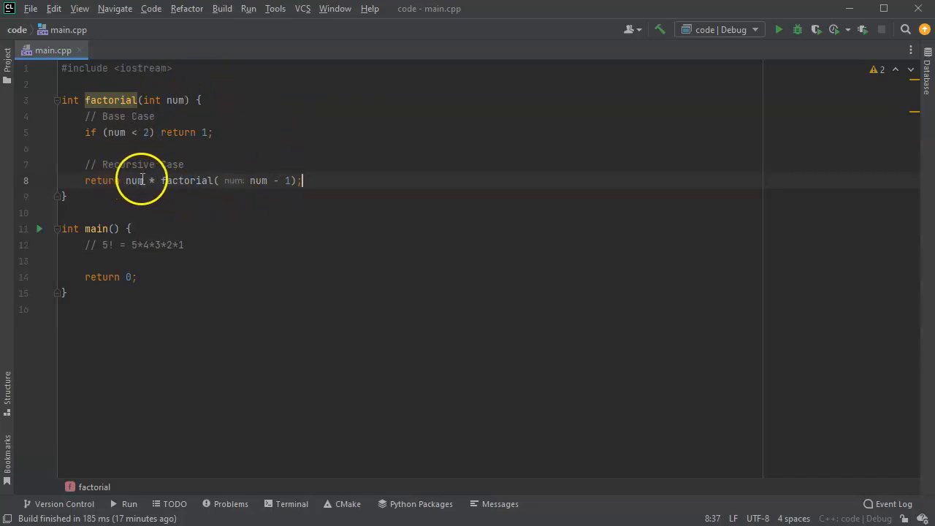
pyautogui.moveTo(242, 205)
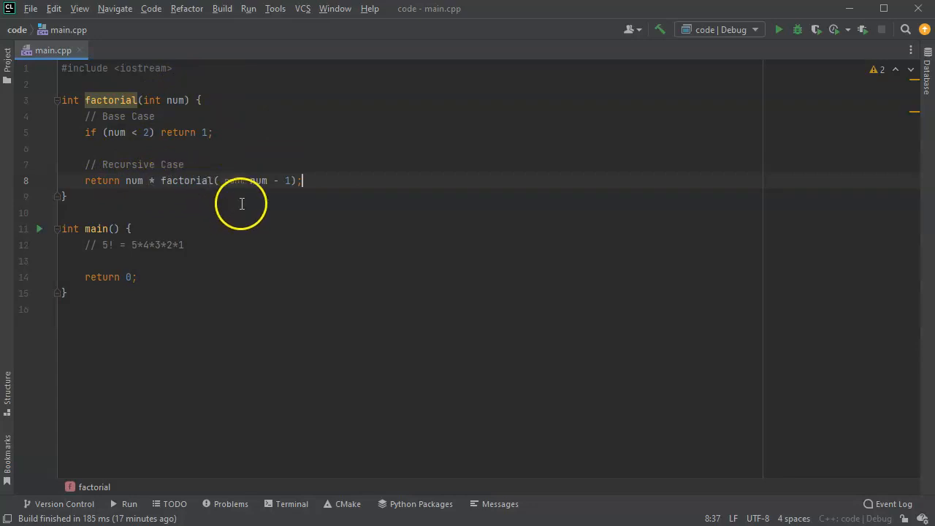
pyautogui.moveTo(184, 262)
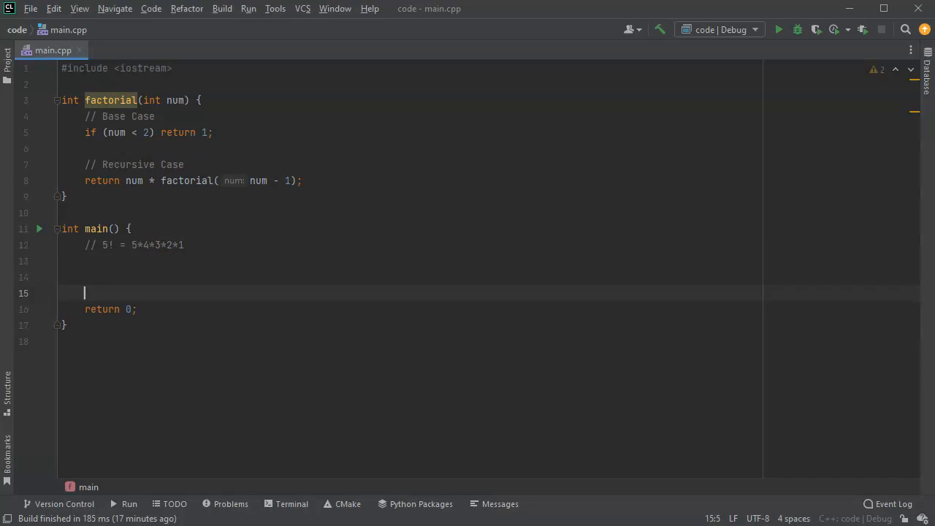
# Print a prompt asking for a number with std::cout and std::endl inside main.
pyautogui.press('Up')
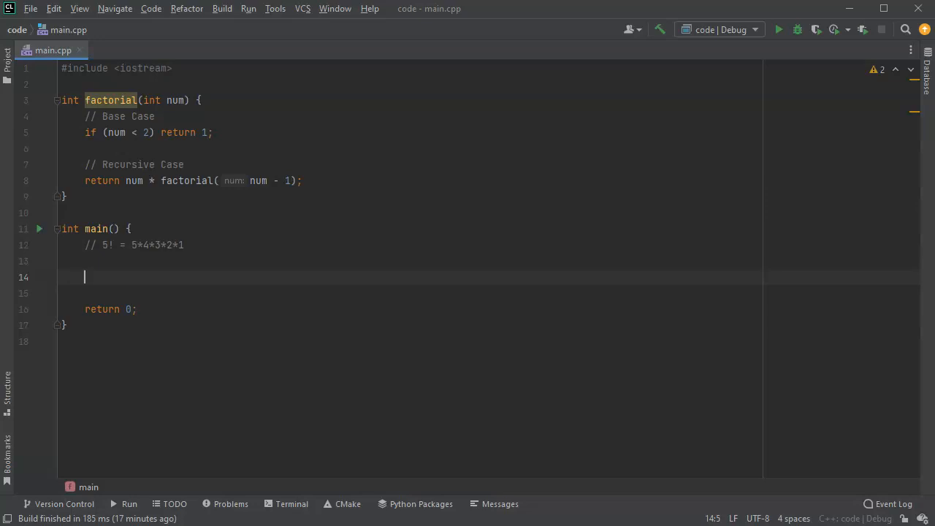
pyautogui.write('std::cout << "Enter a')
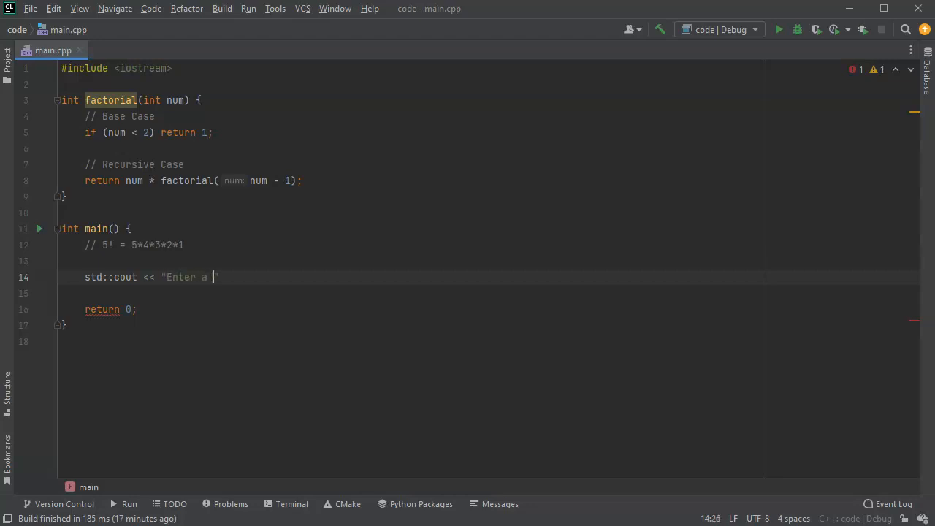
pyautogui.write('number')
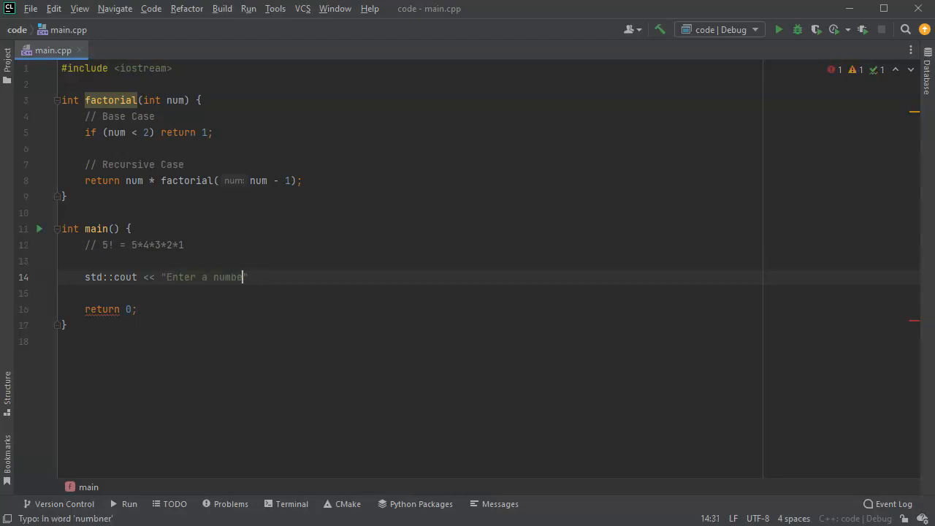
pyautogui.write('r:')
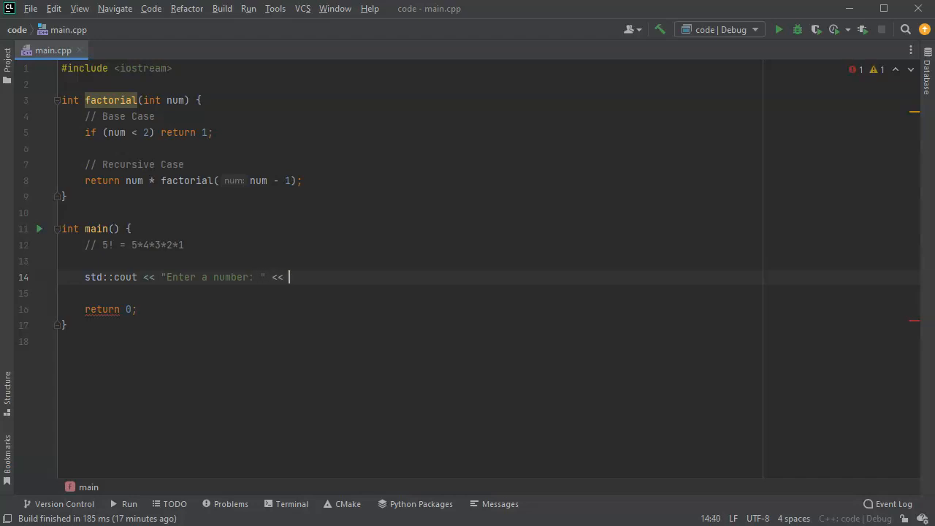
pyautogui.write('std::end')
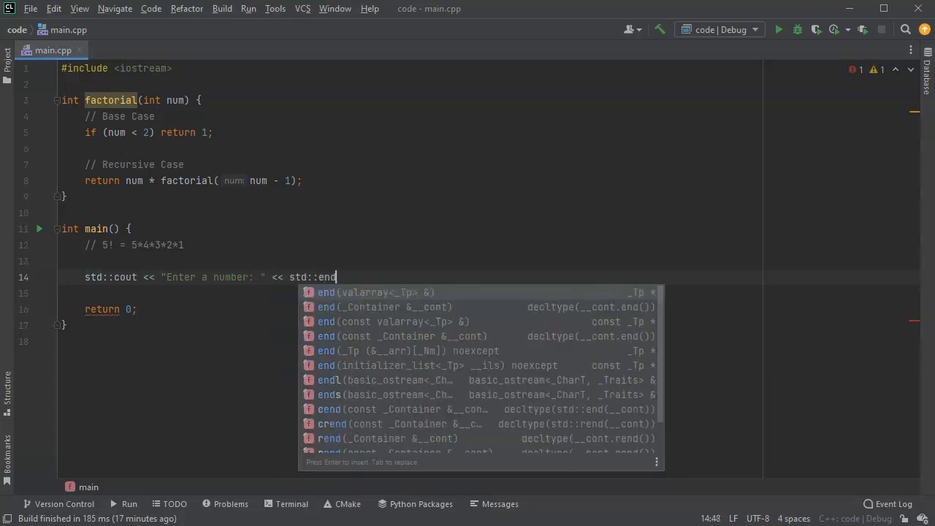
pyautogui.press('Enter')
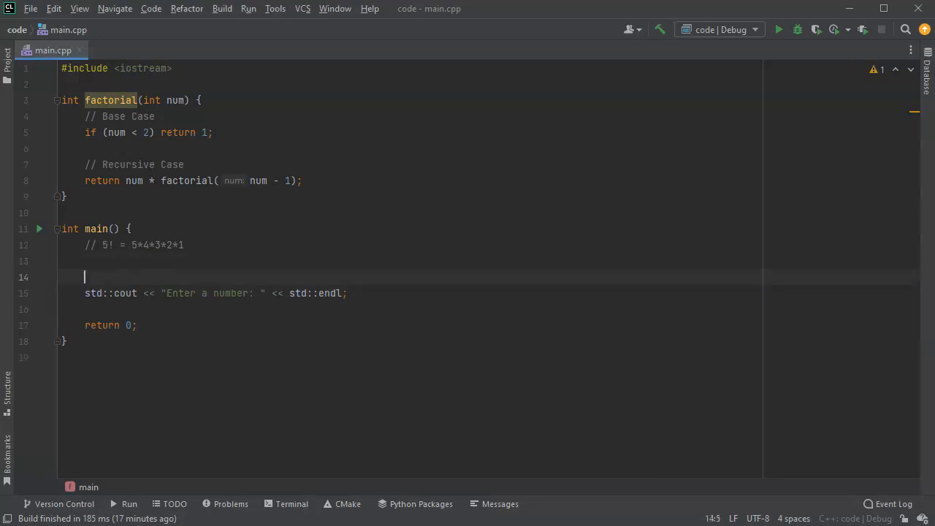
# Declare int num; and read the input with std::cin >> num.
pyautogui.write('int')
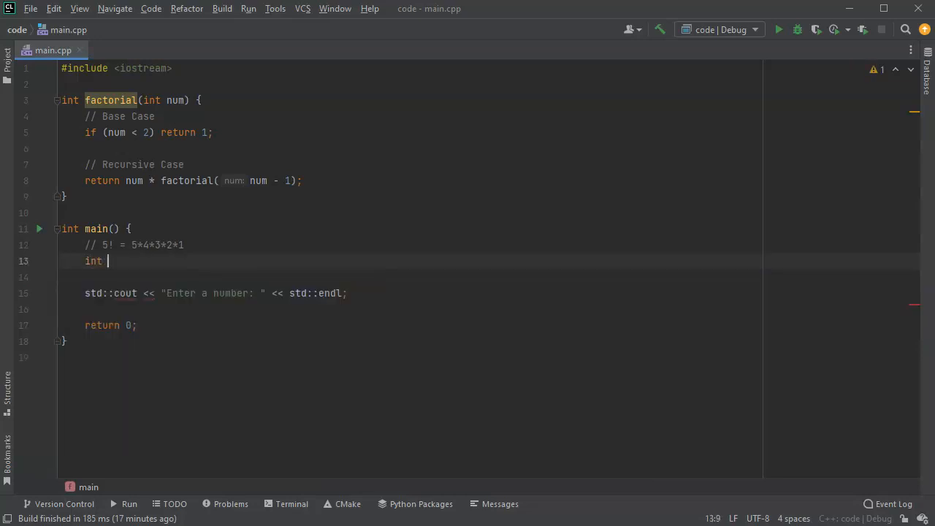
pyautogui.write('nu')
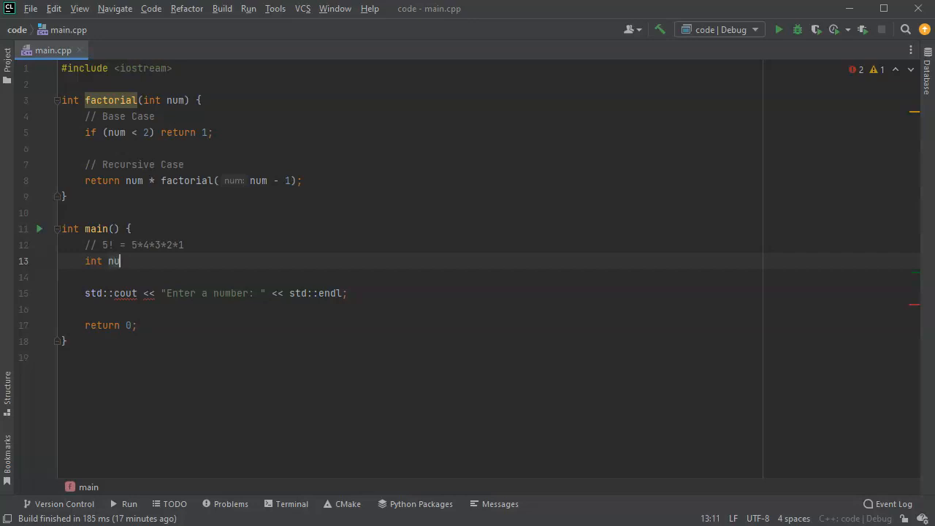
pyautogui.write('m;')
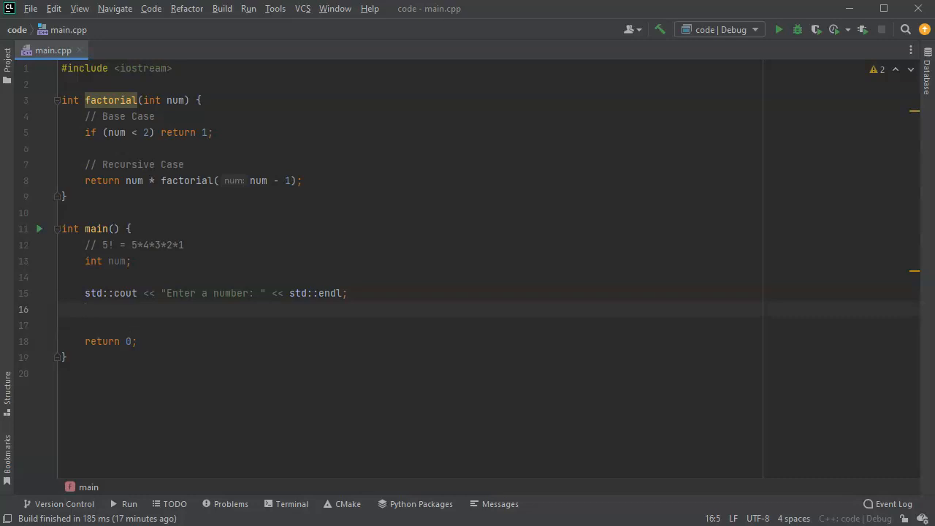
pyautogui.write('std')
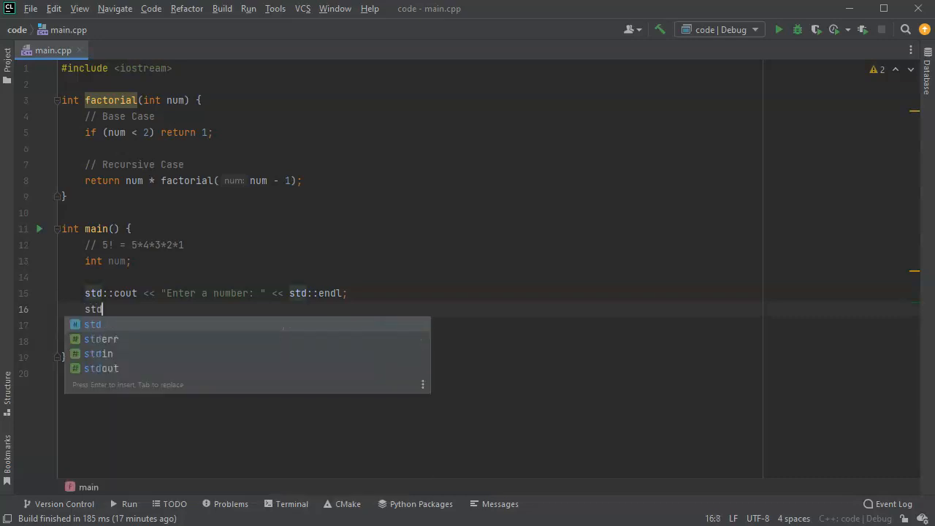
pyautogui.write('::cin')
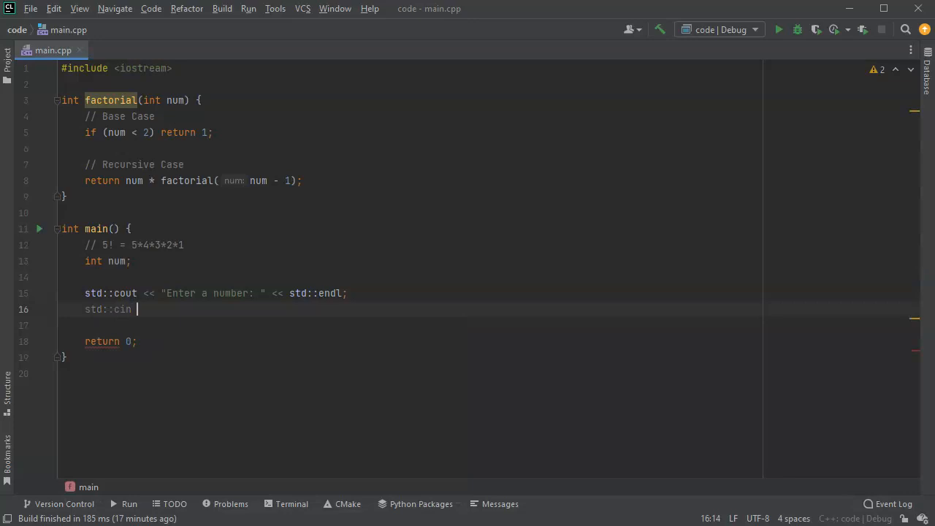
pyautogui.write('>> num;')
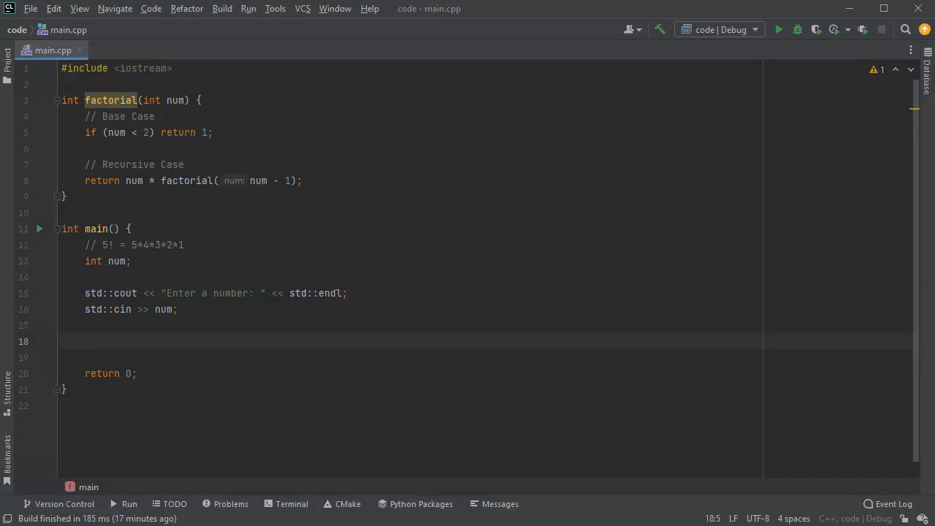
# Start the output line std::cout << num << "! is equal to " <<.
pyautogui.write('std::c')
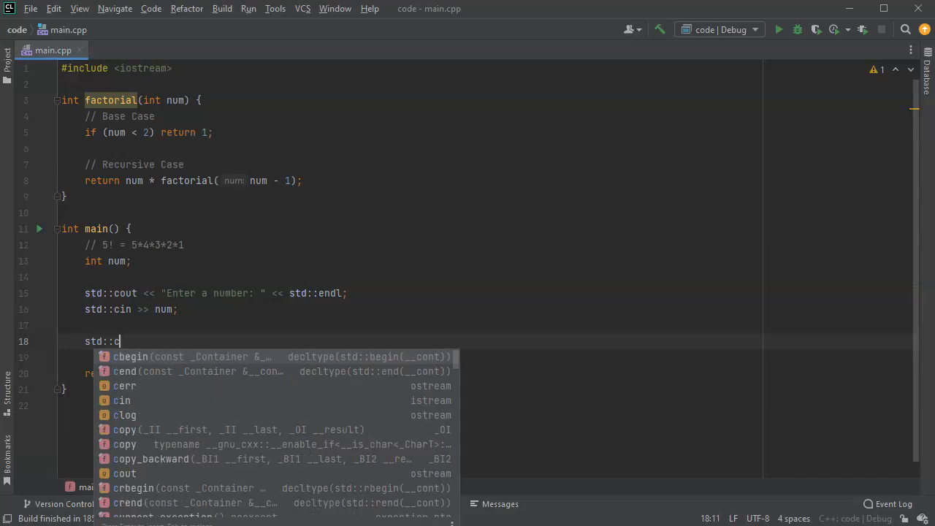
pyautogui.write('out <<')
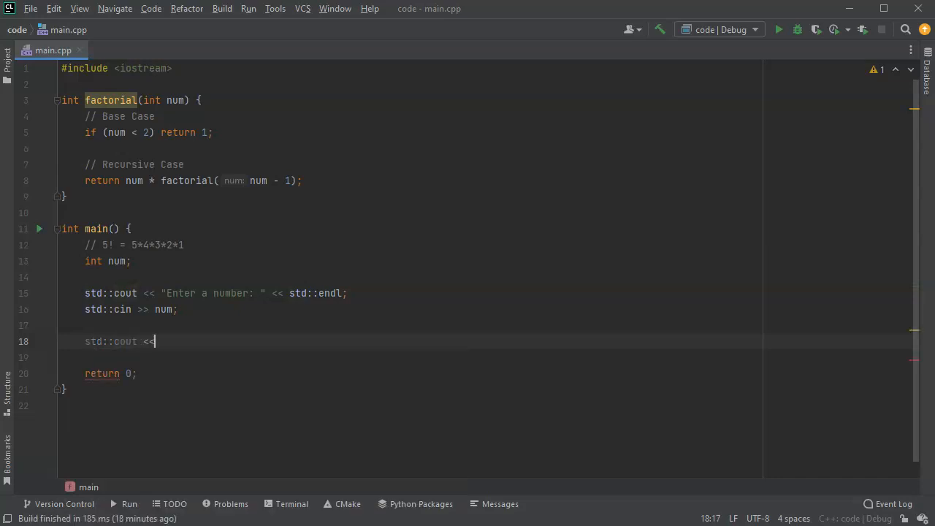
pyautogui.write('"')
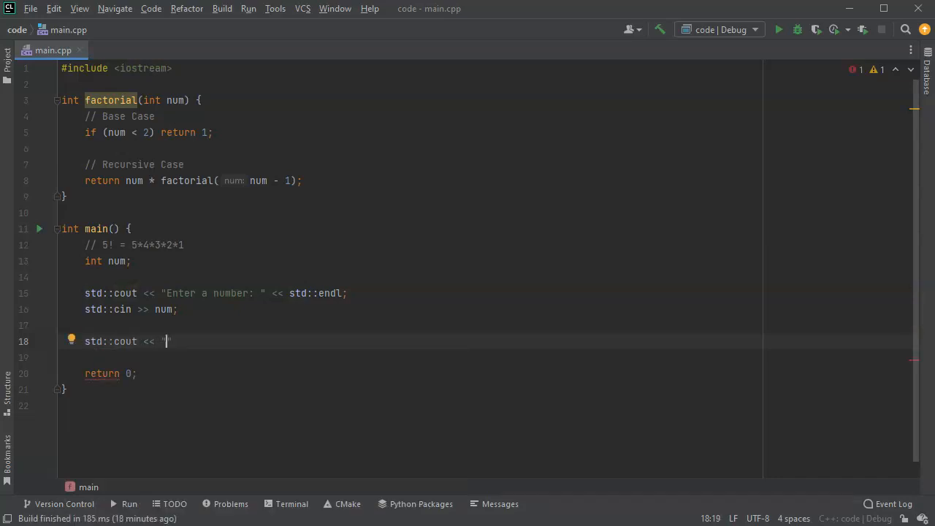
pyautogui.write('"')
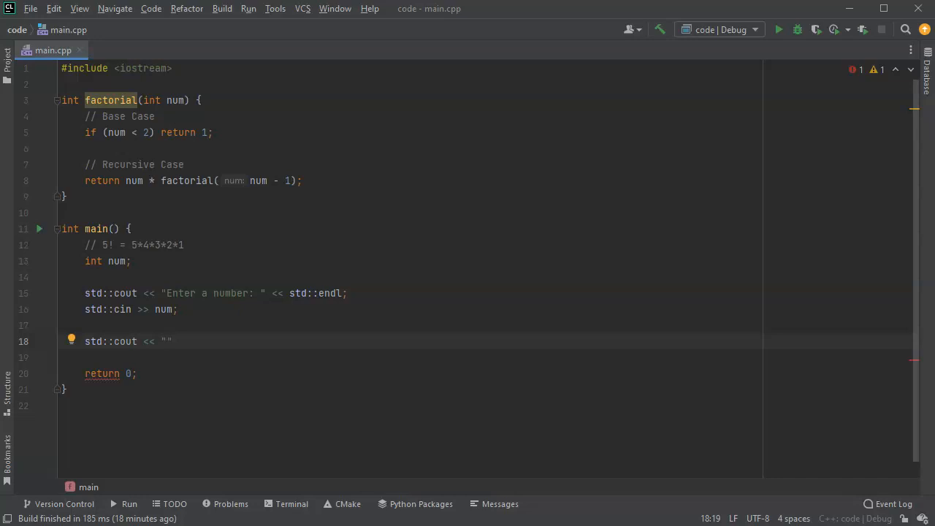
pyautogui.press('Backspace')
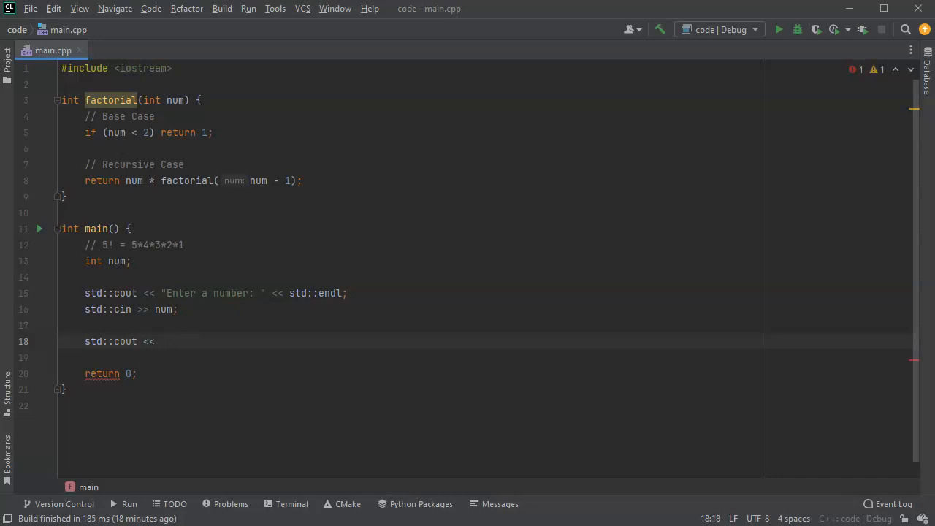
pyautogui.write('num')
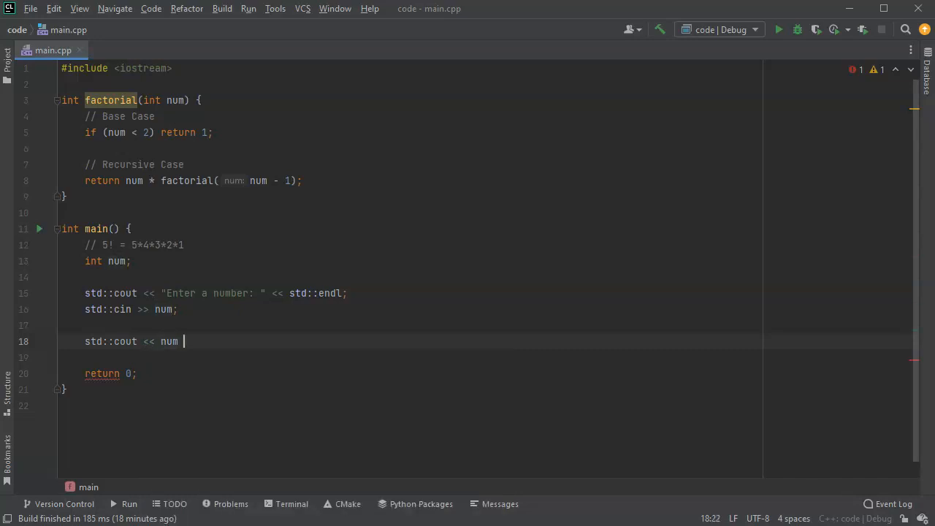
pyautogui.write('<< "')
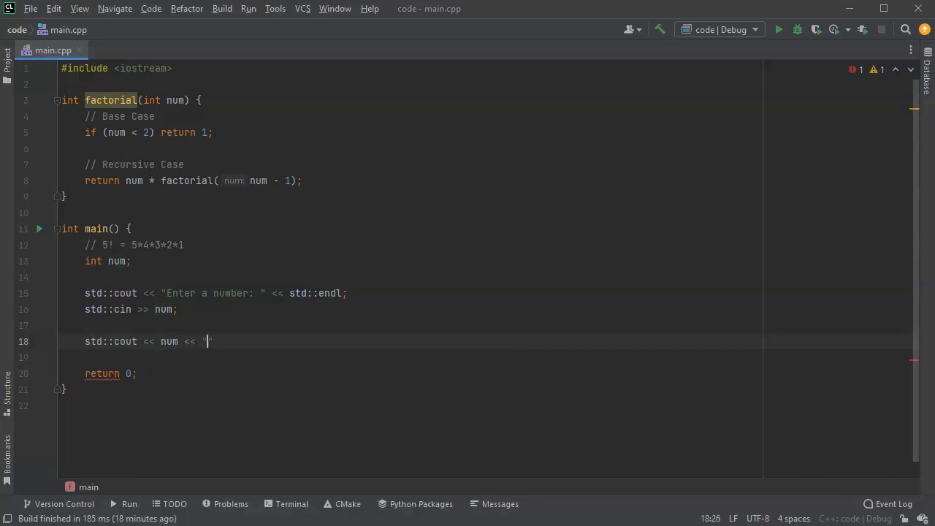
pyautogui.write('! is')
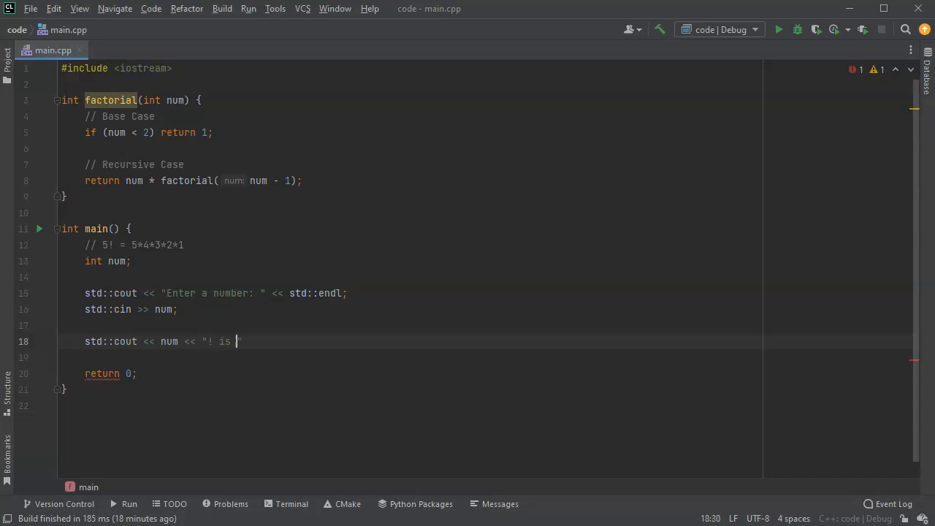
pyautogui.write('equal to')
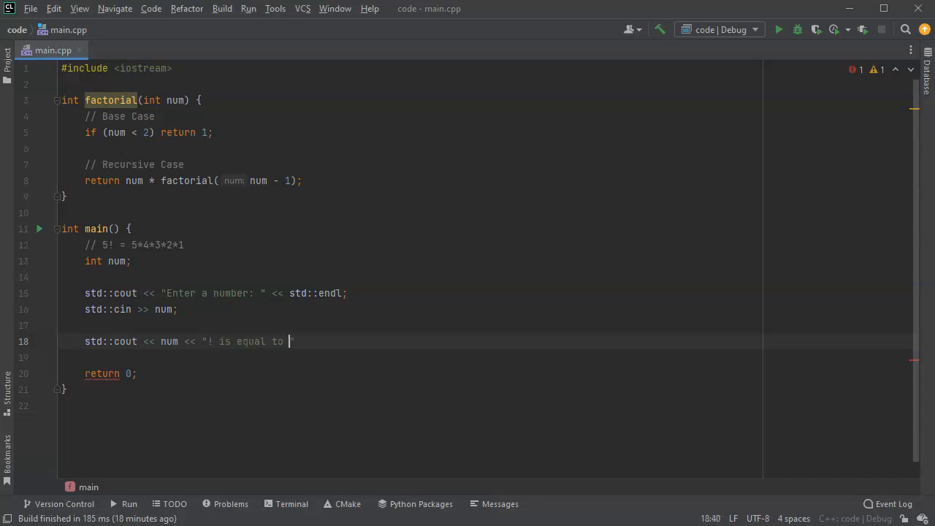
pyautogui.write('" <<')
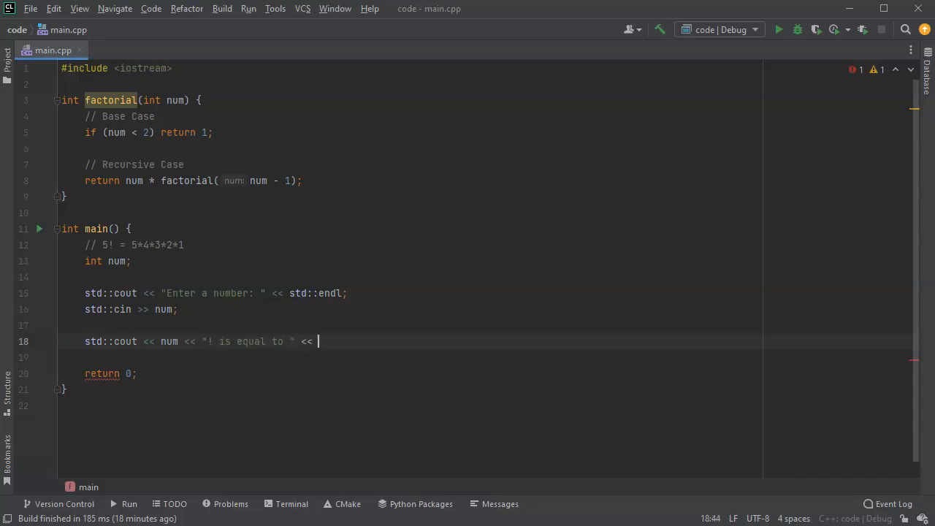
# Complete it with factorial(num) << std::endl;.
pyautogui.write('factorial(')
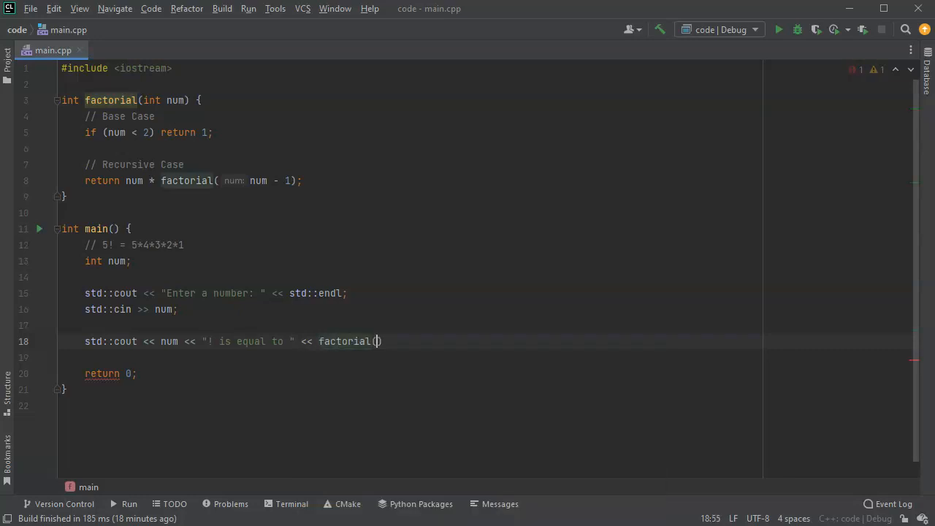
pyautogui.write('num')
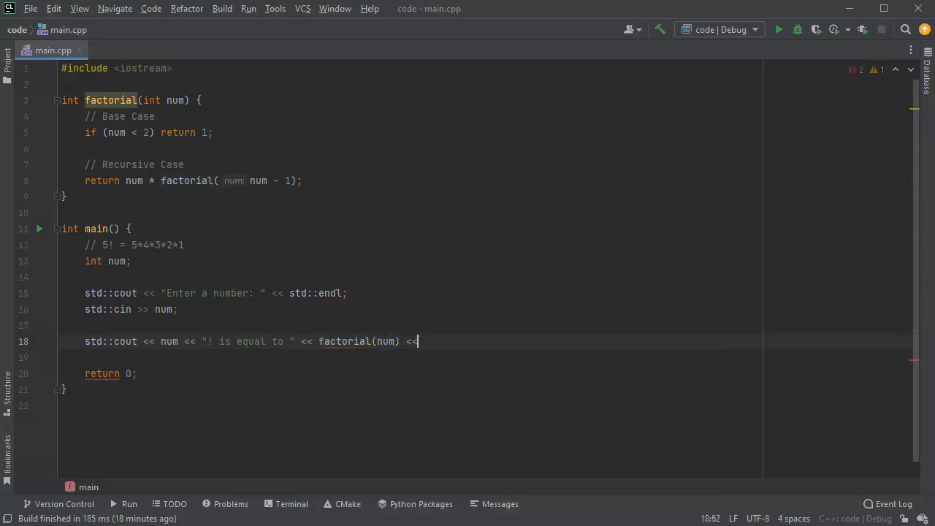
pyautogui.write('std::')
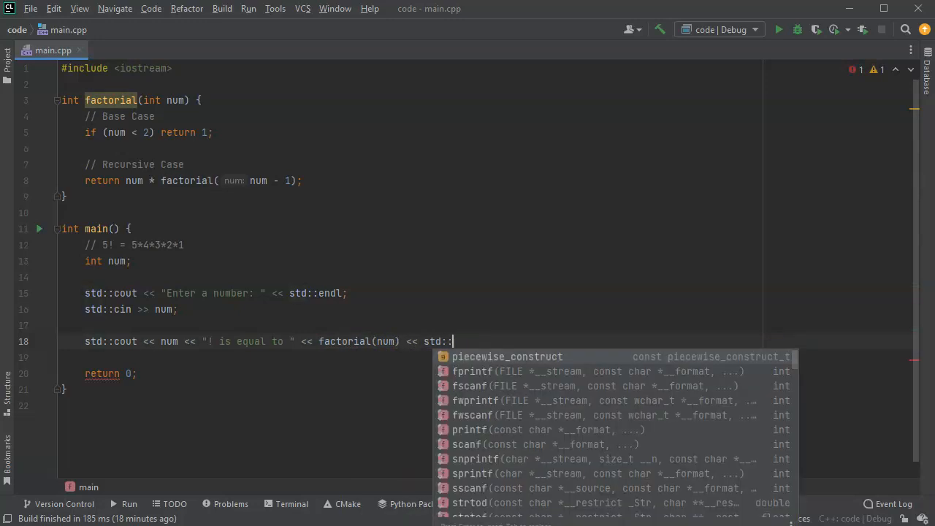
pyautogui.write('endl;')
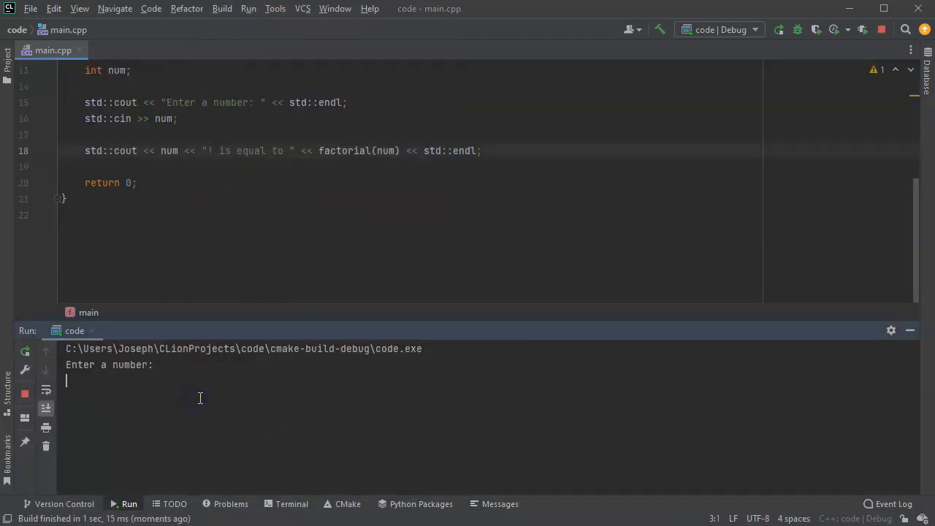
# Enter numbers (3, then 5s) into the running program's console prompt.
pyautogui.write('3')
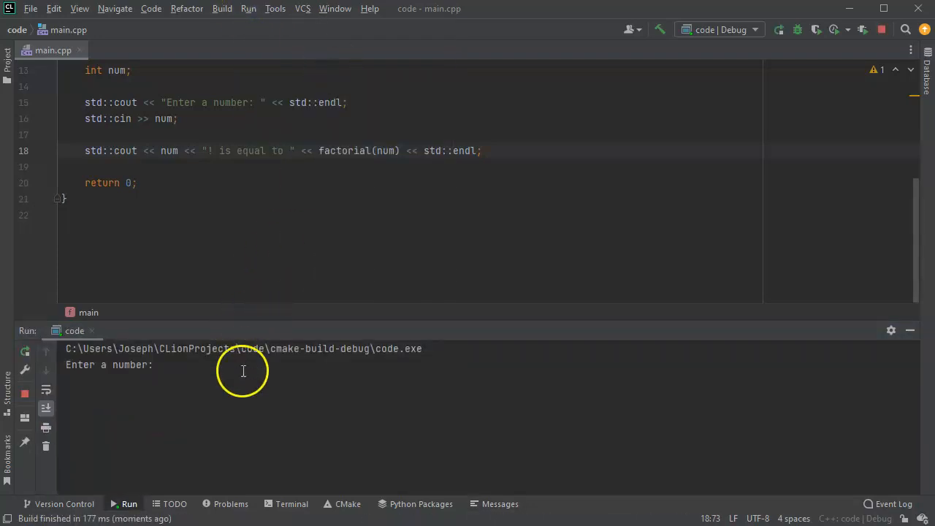
pyautogui.write('5')
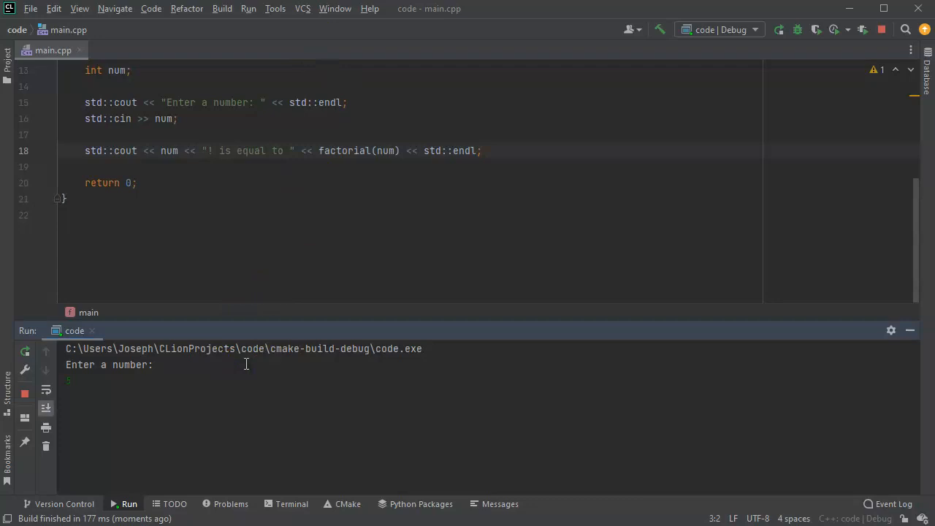
pyautogui.write('5')
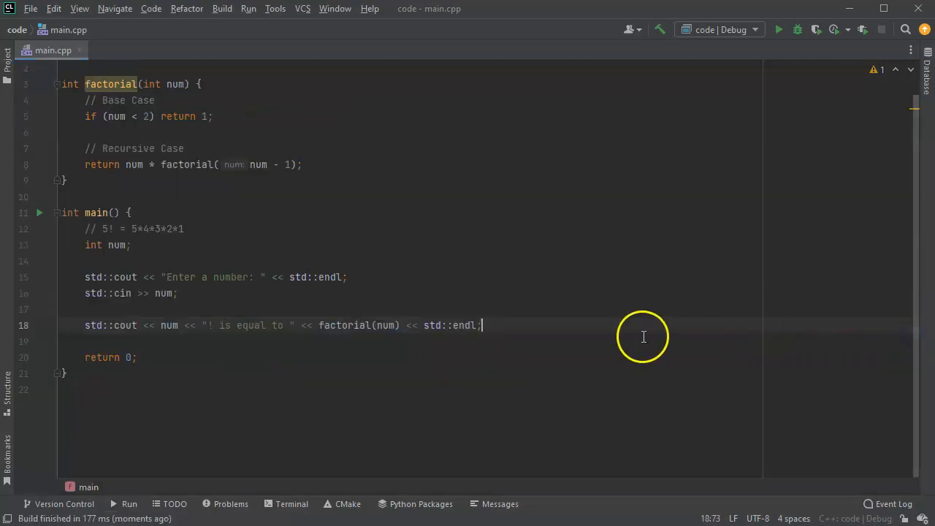
pyautogui.moveTo(152, 138)
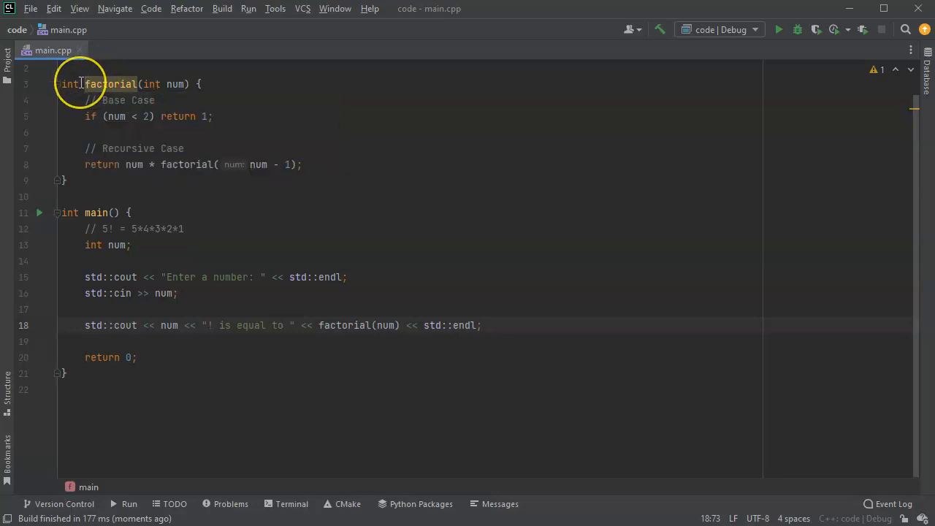
pyautogui.moveTo(137, 268)
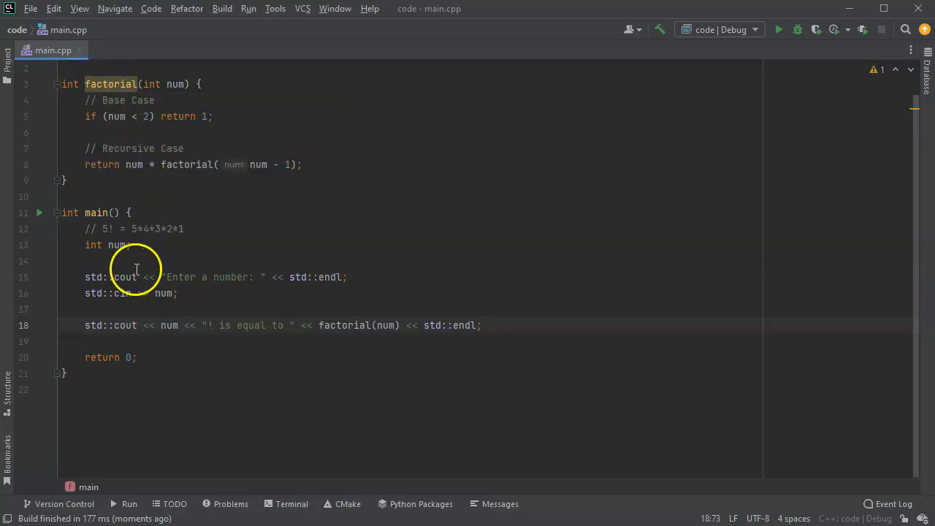